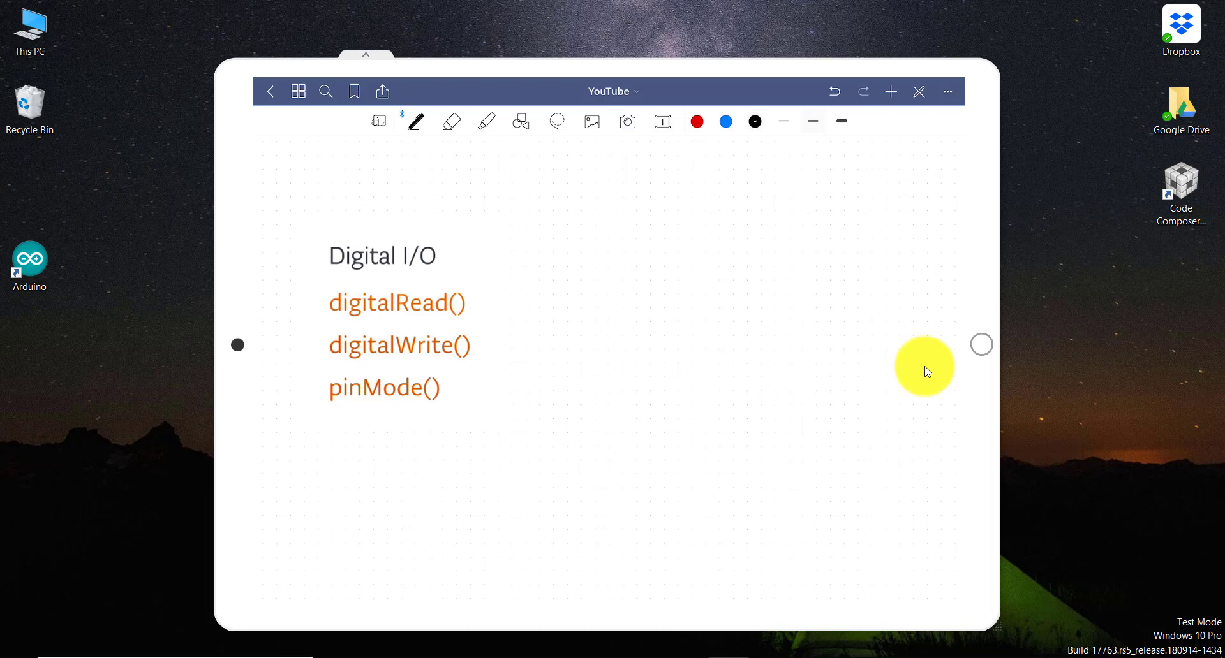
Step: Handwrite circled numbers 1, 2, 3 beside digitalRead(), digitalWrite() and pinMode()
click(724, 122)
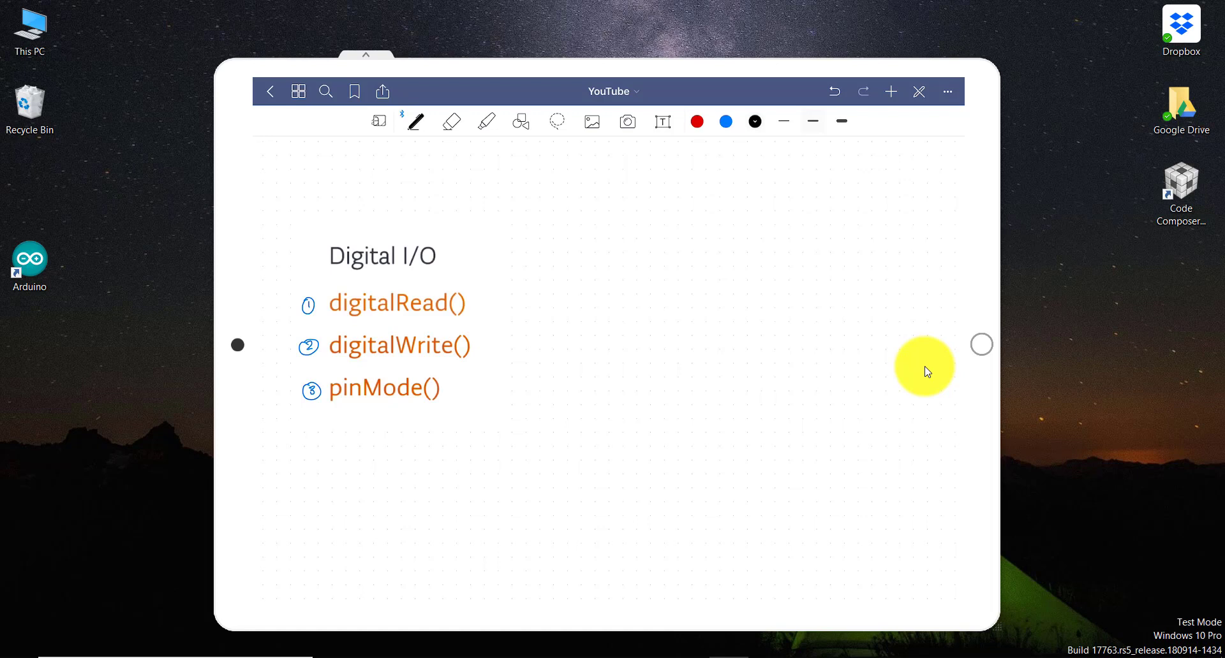
drag(536, 178, 534, 231)
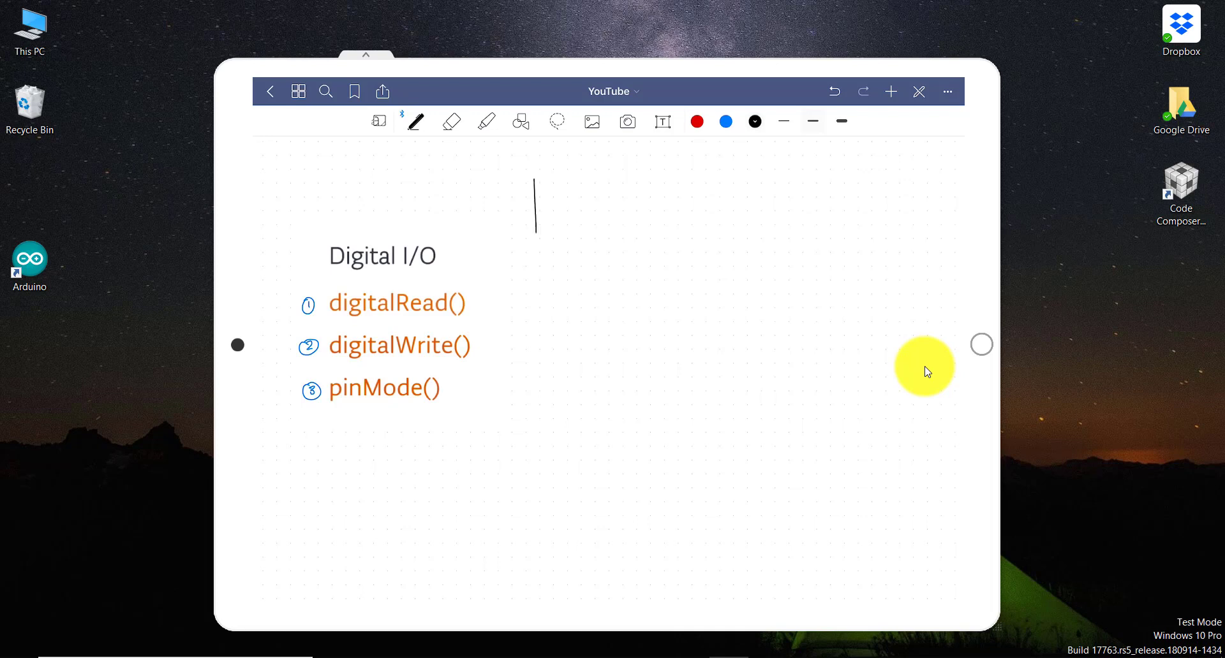
Step: Draw a rectangle labelled Atmega with branching arrows below it
drag(535, 231, 710, 167)
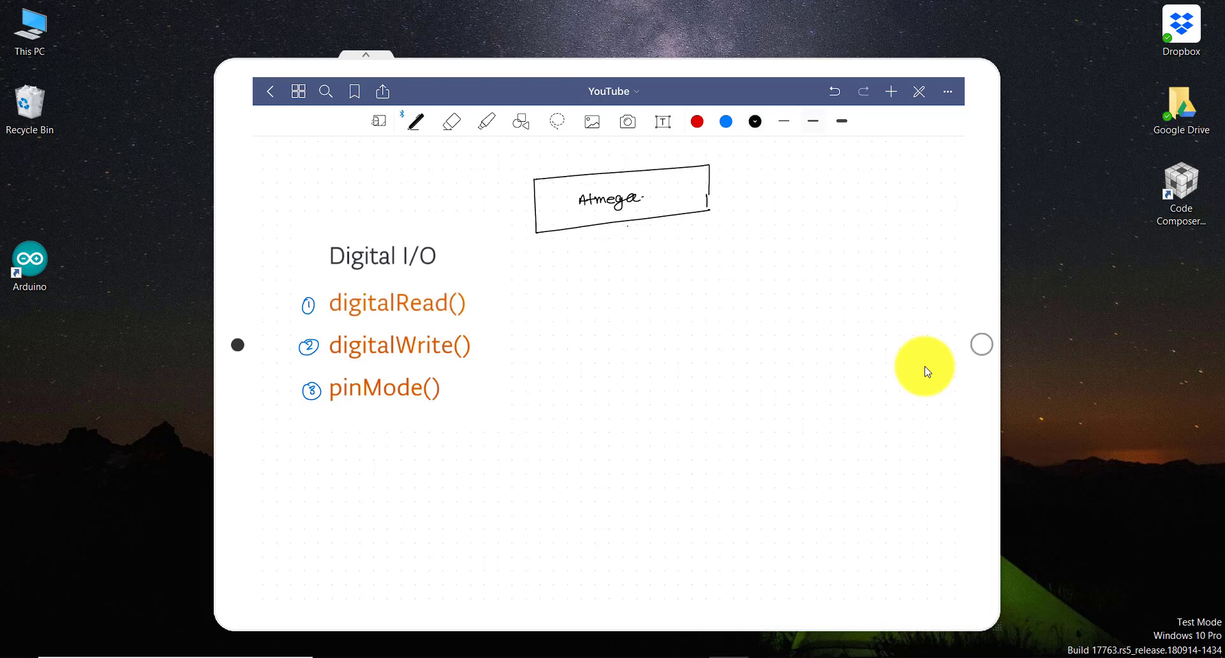
drag(630, 223, 631, 269)
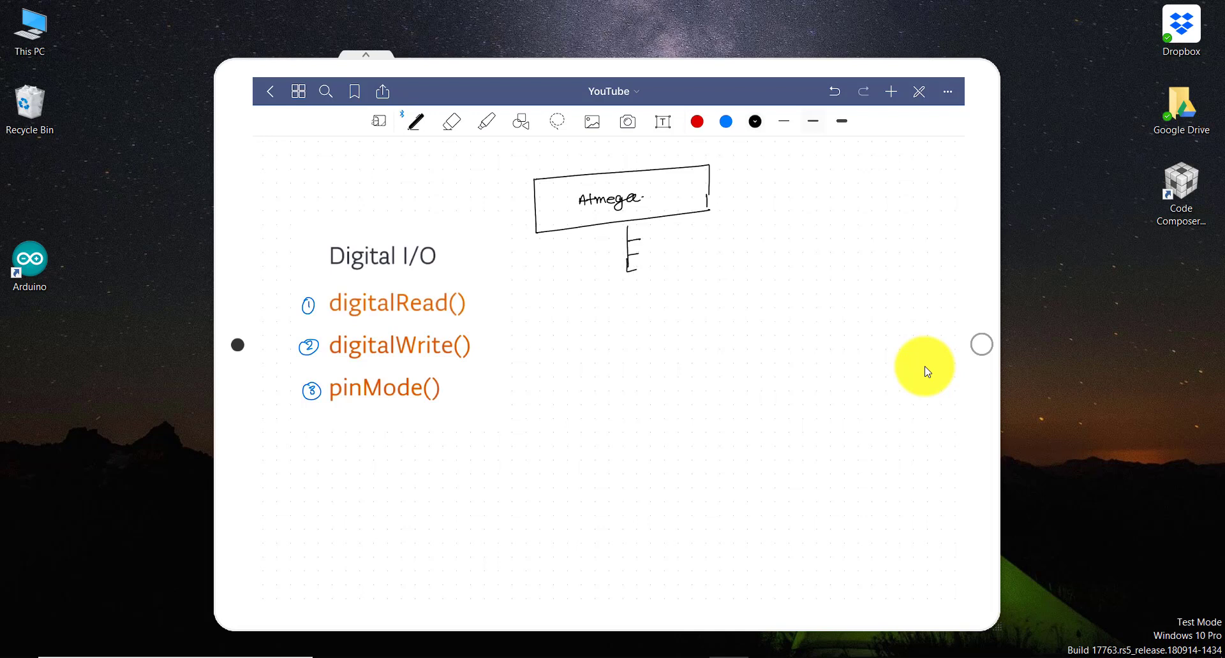
drag(633, 235, 633, 269)
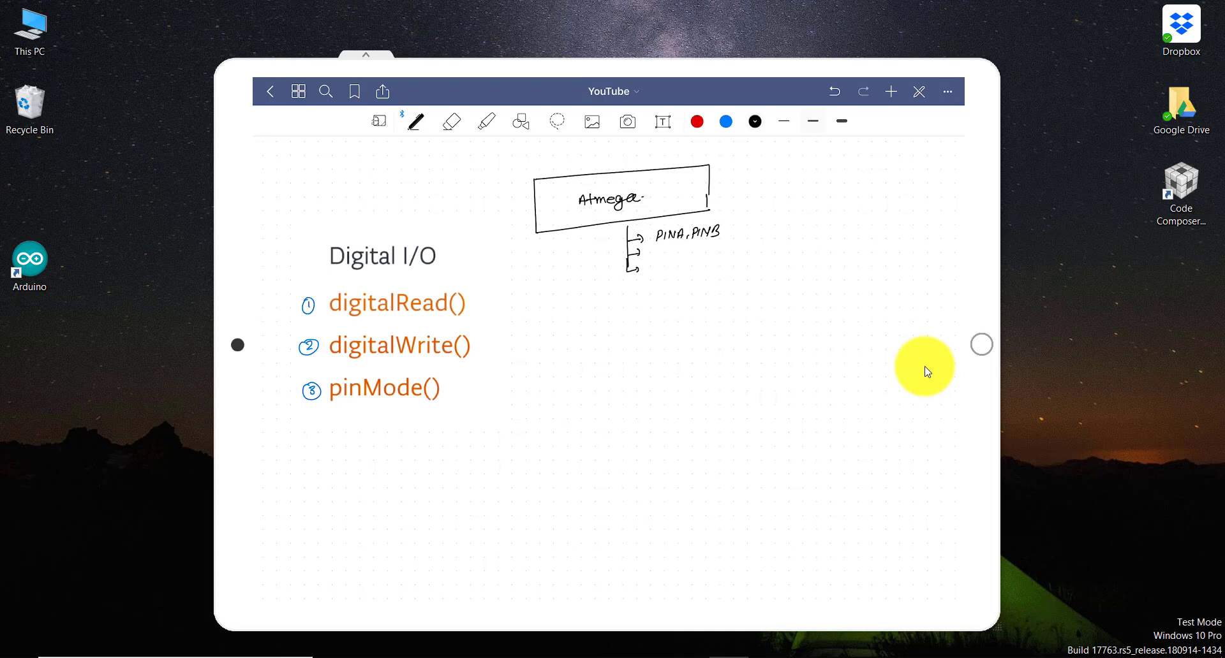
Step: Write the register names PINA/PINB, PORTA/PORTB and DDRA/DDRB on the branches
text(P01)
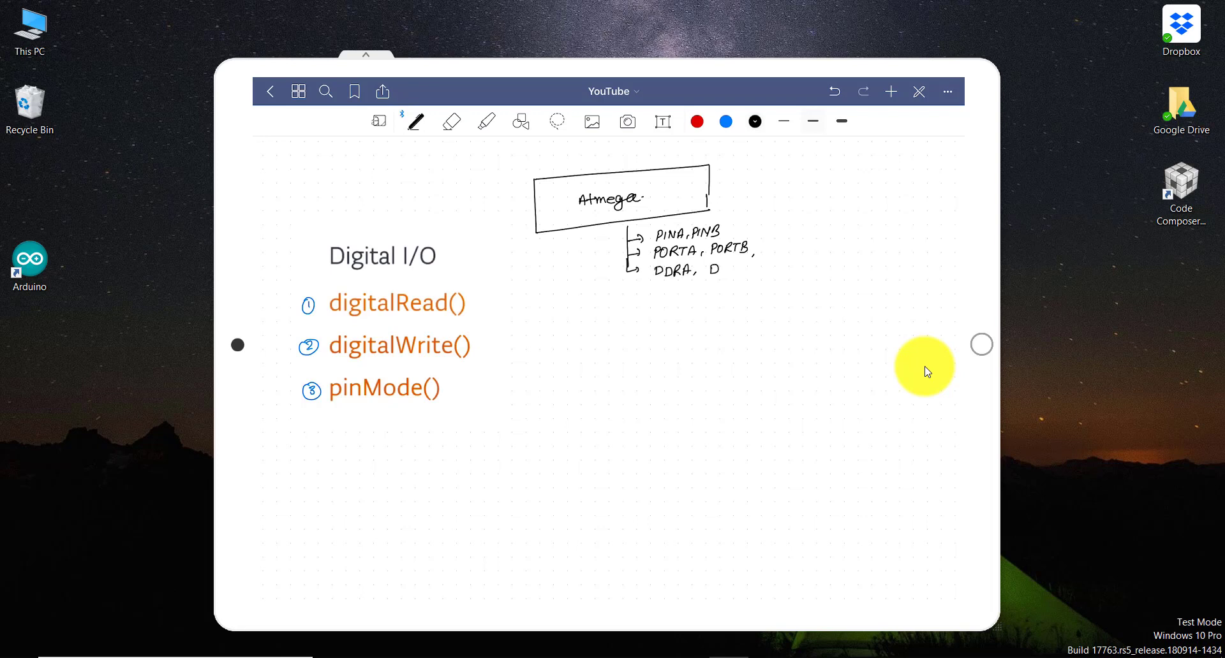
text(DDRB,)
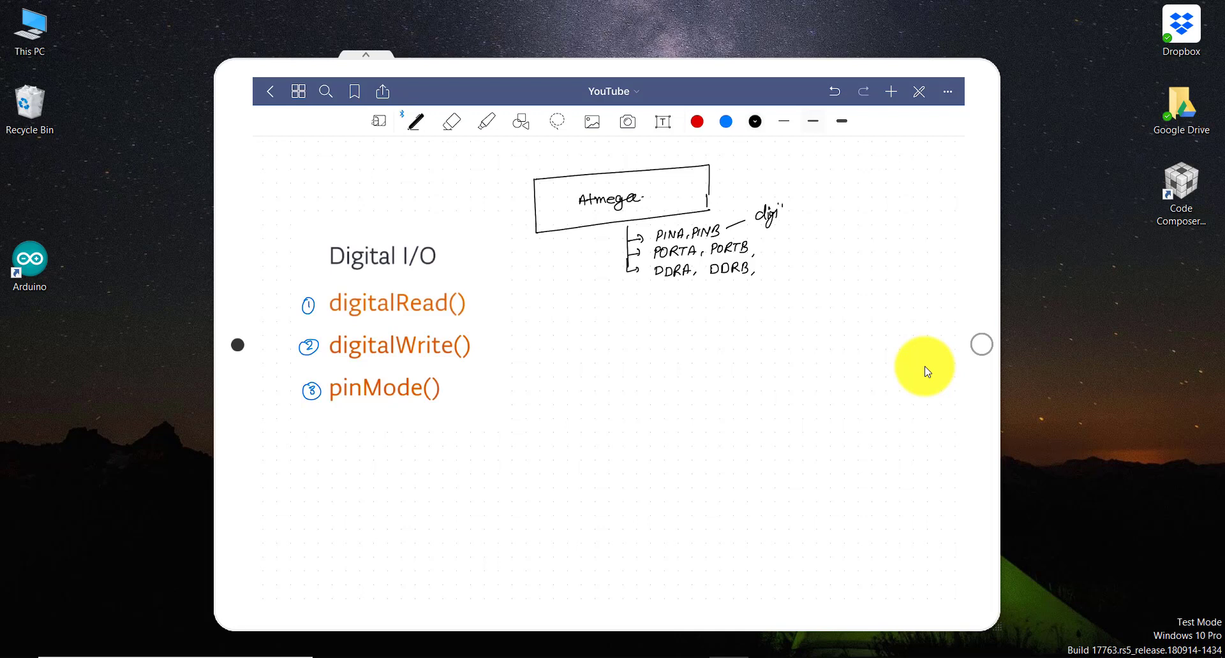
Step: Label PINA/PINB as digital Read, PORTA/PORTB as digital write and DDRA/DDRB as PinMode
drag(751, 211, 817, 205)
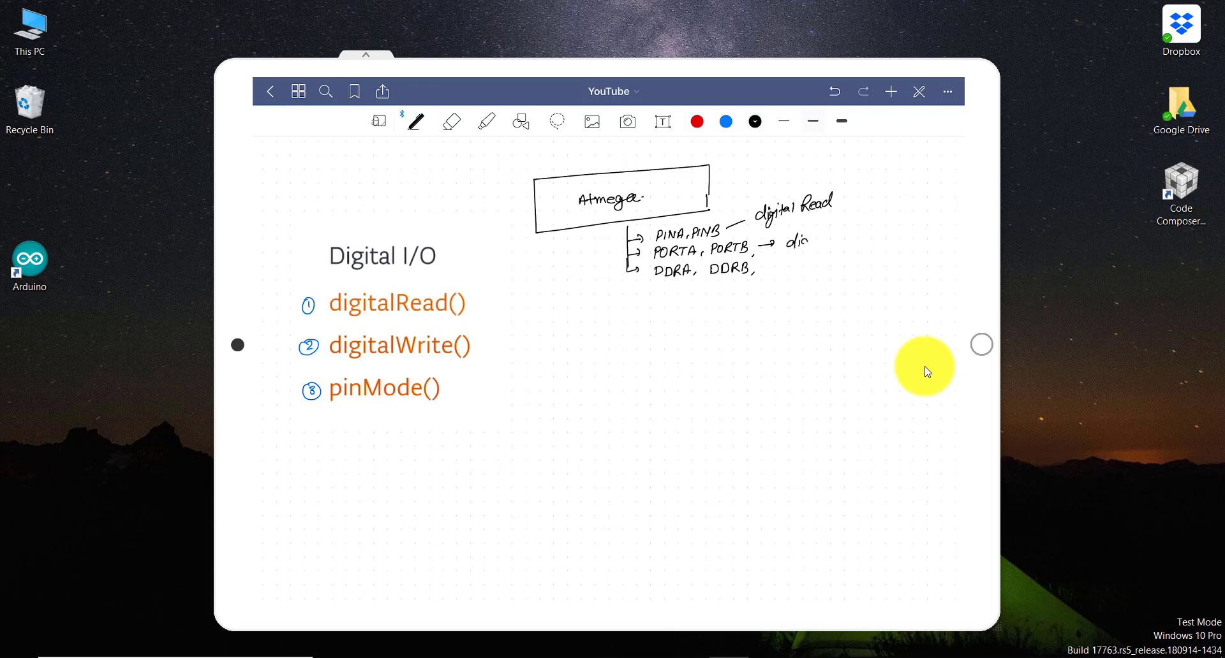
drag(773, 243, 839, 234)
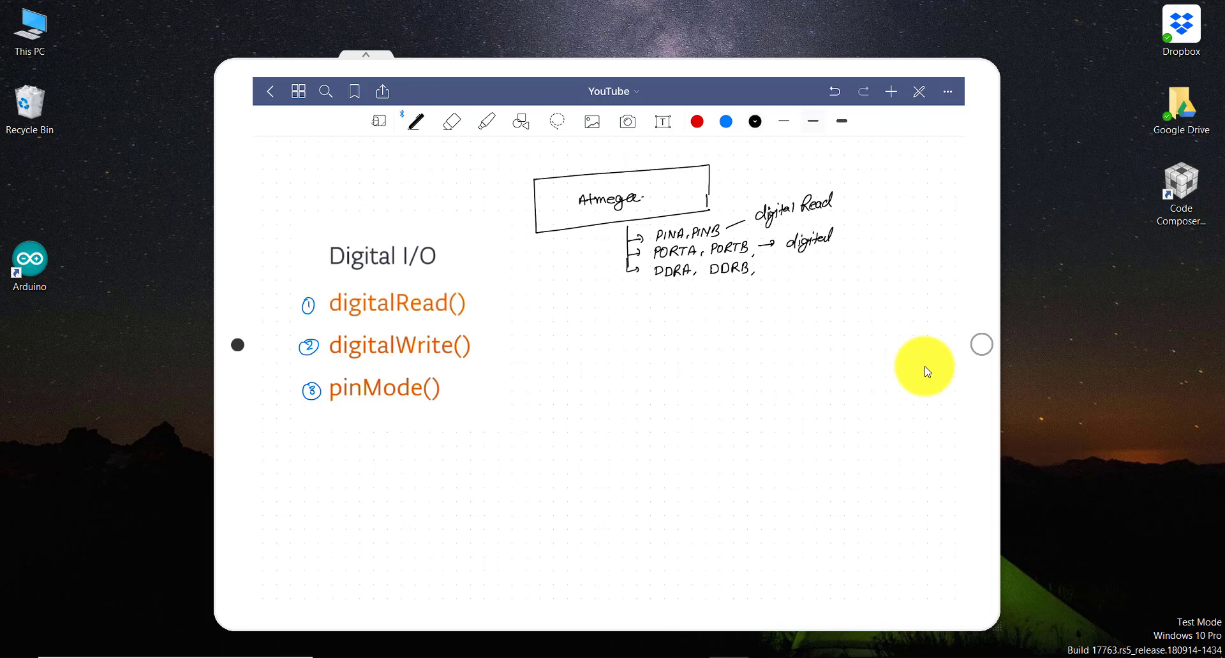
drag(832, 234, 883, 234)
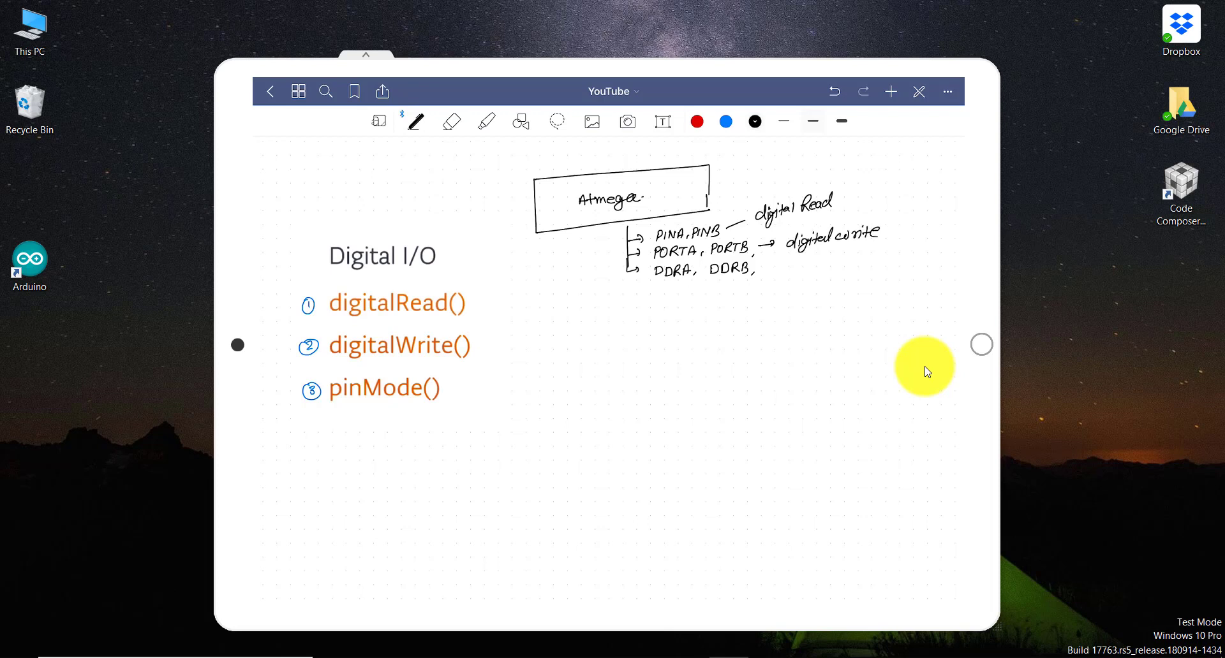
drag(756, 267, 777, 268)
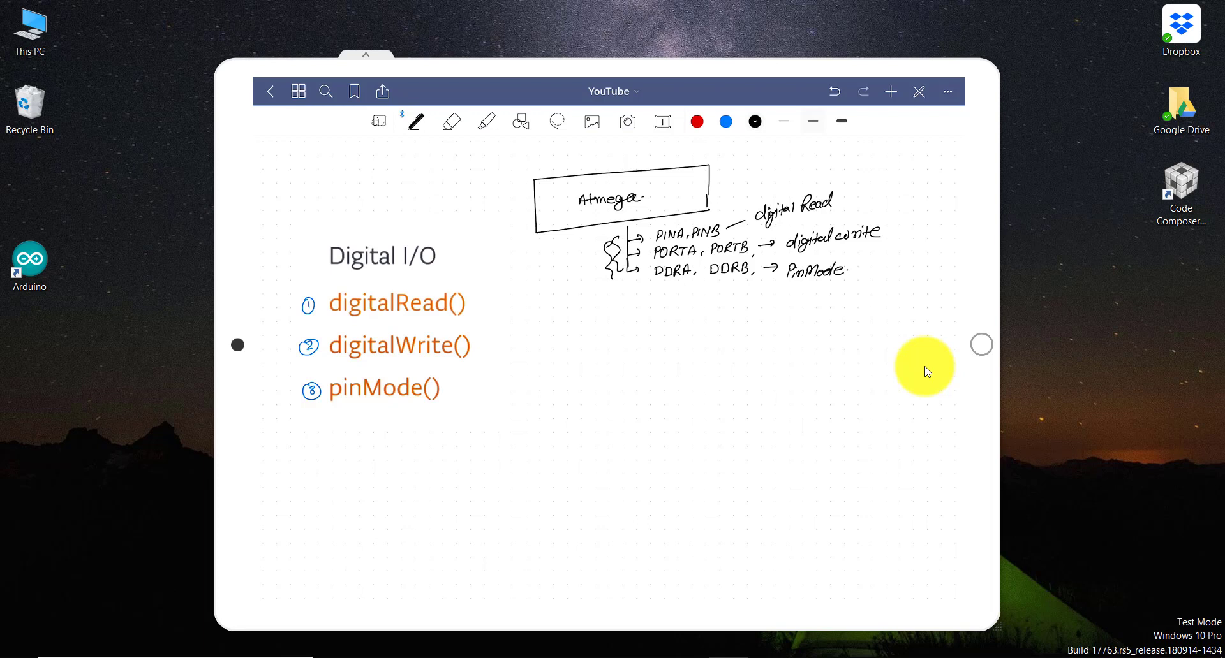
drag(871, 188, 890, 269)
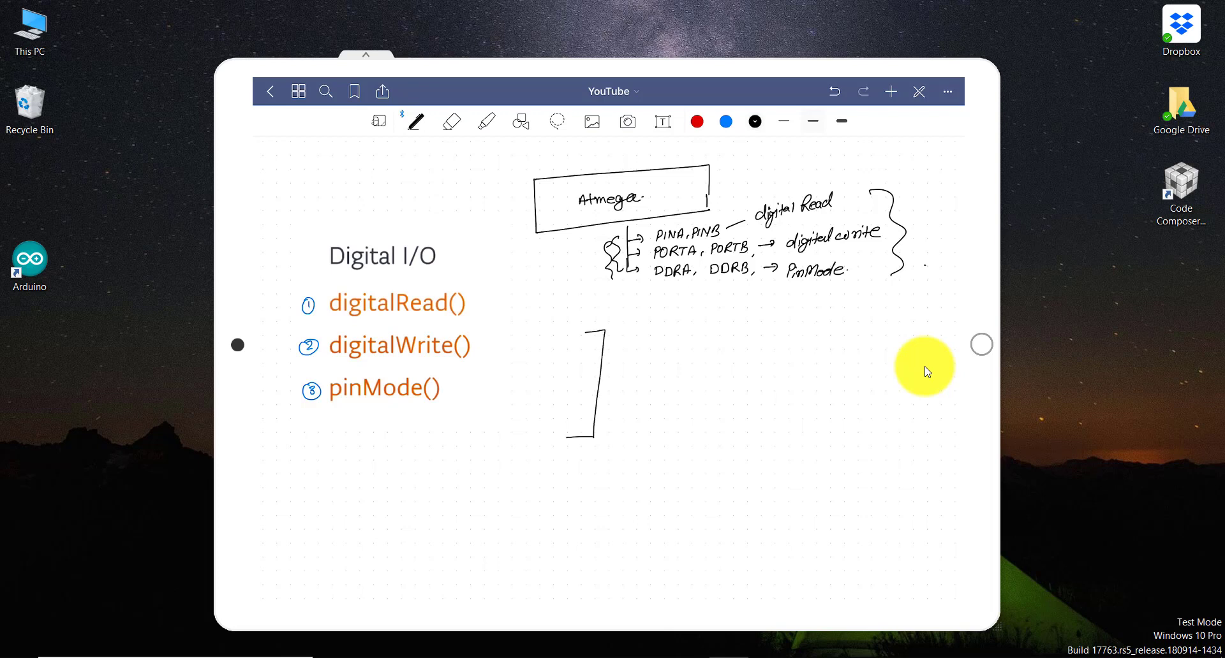
Step: Sketch a pin header with boxes 12 and 13, labelling pin 12 as Read
drag(598, 343, 633, 383)
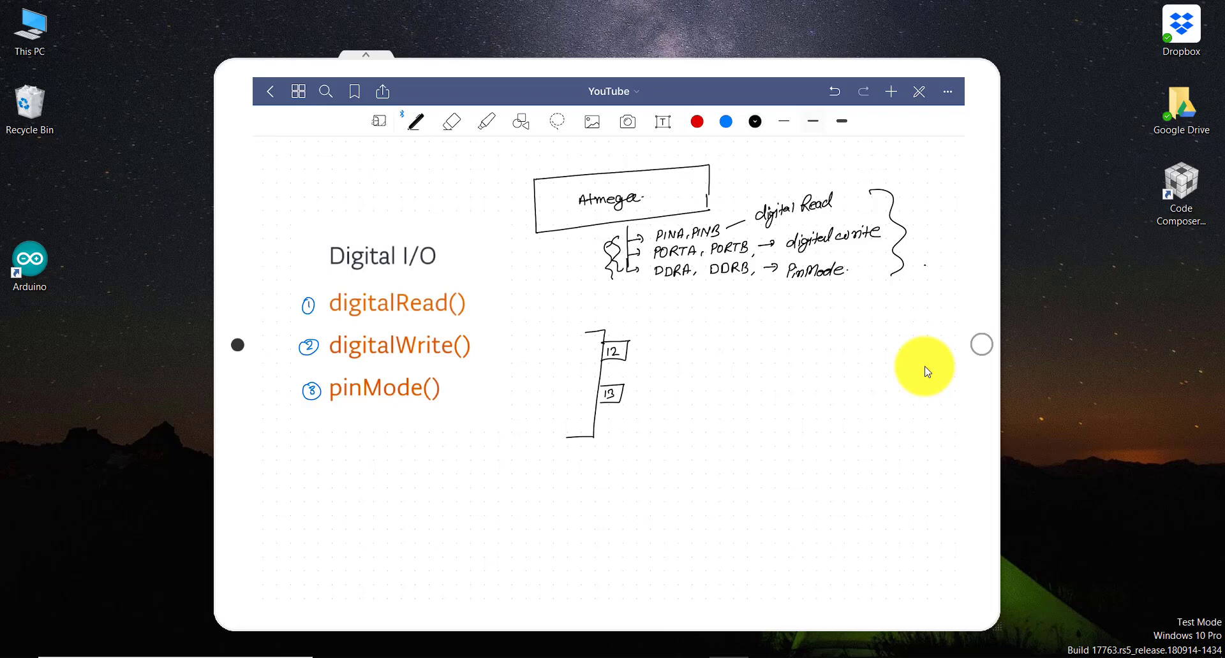
drag(634, 346, 664, 344)
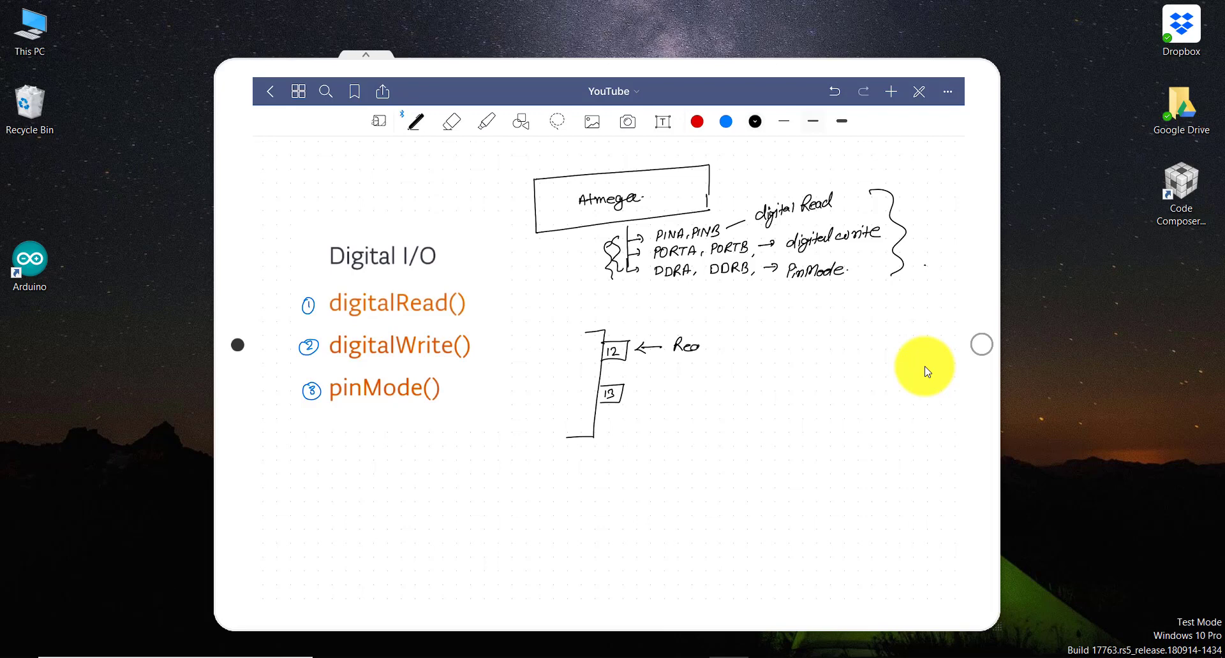
drag(625, 391, 672, 391)
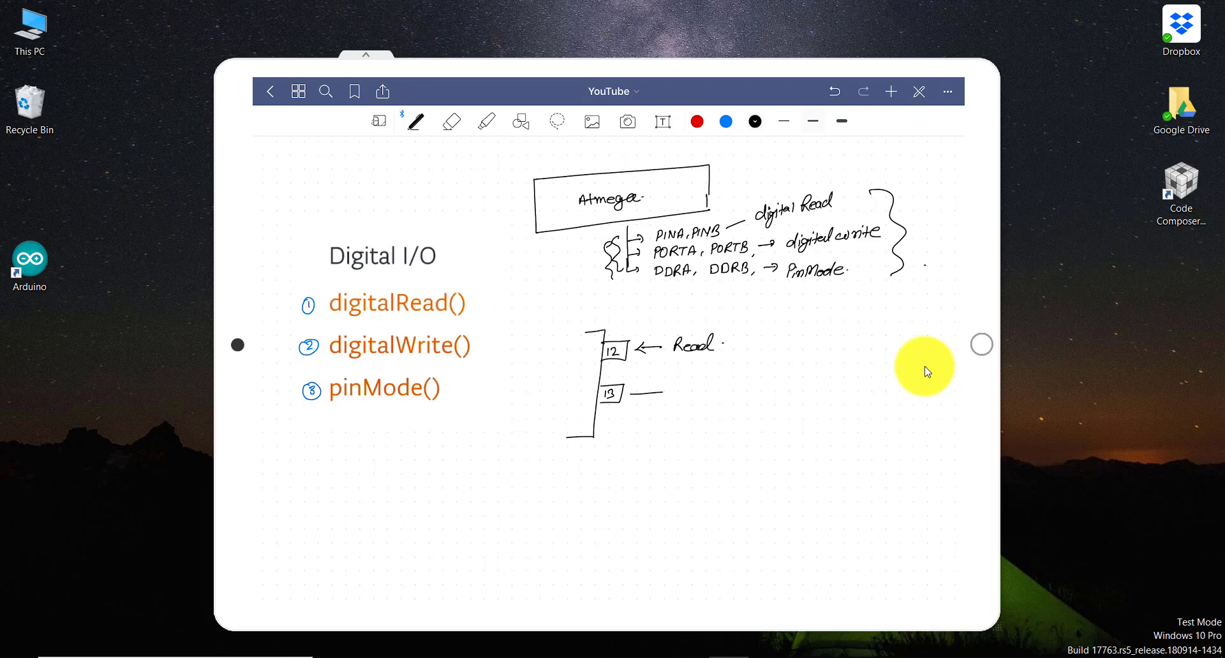
drag(641, 393, 664, 393)
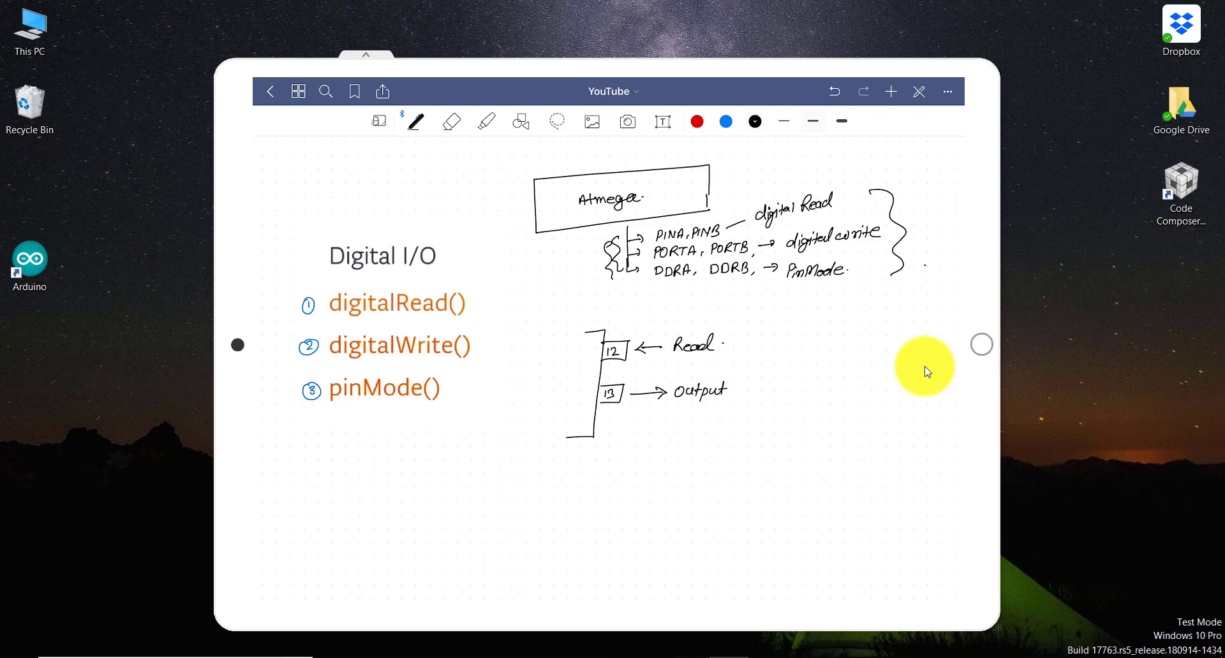
Step: Label pin 13 as Output/write and draw a loop arrow from pin 12 to 13
drag(734, 386, 766, 386)
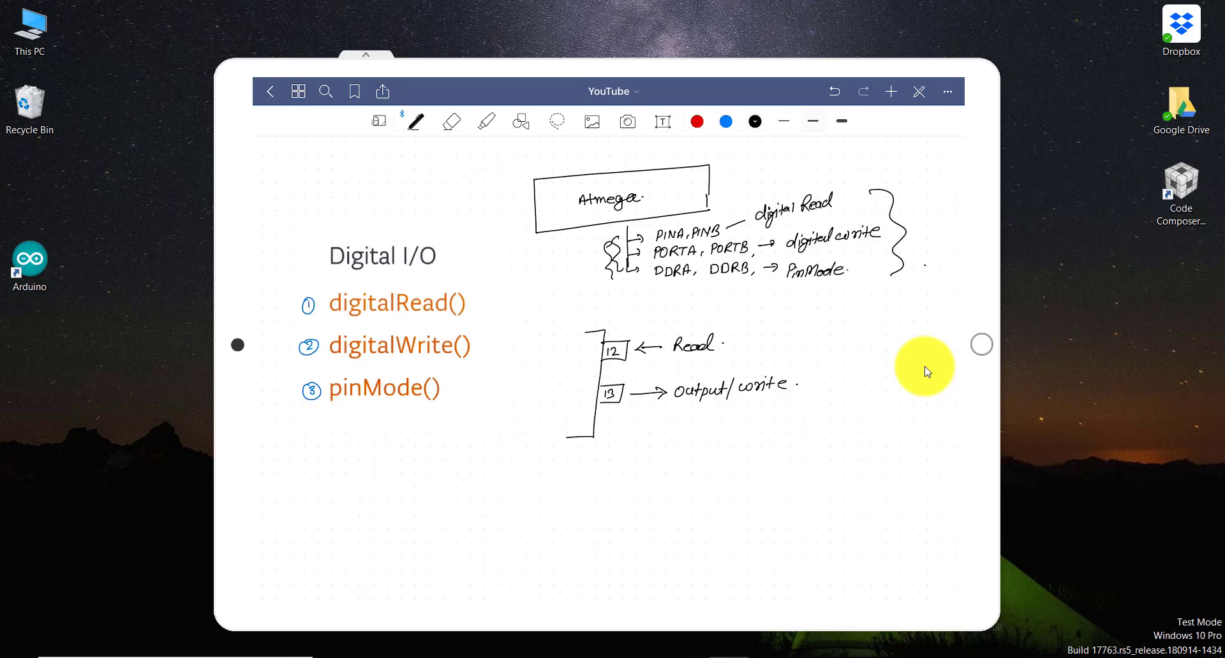
drag(589, 348, 519, 382)
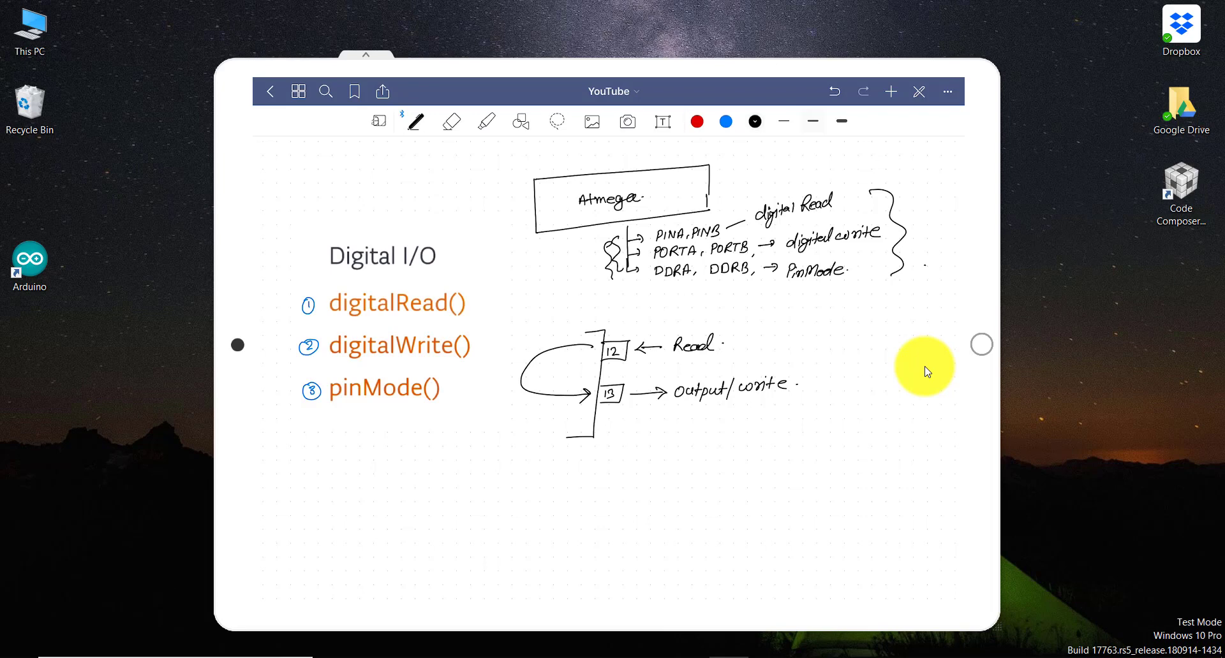
drag(620, 336, 633, 322)
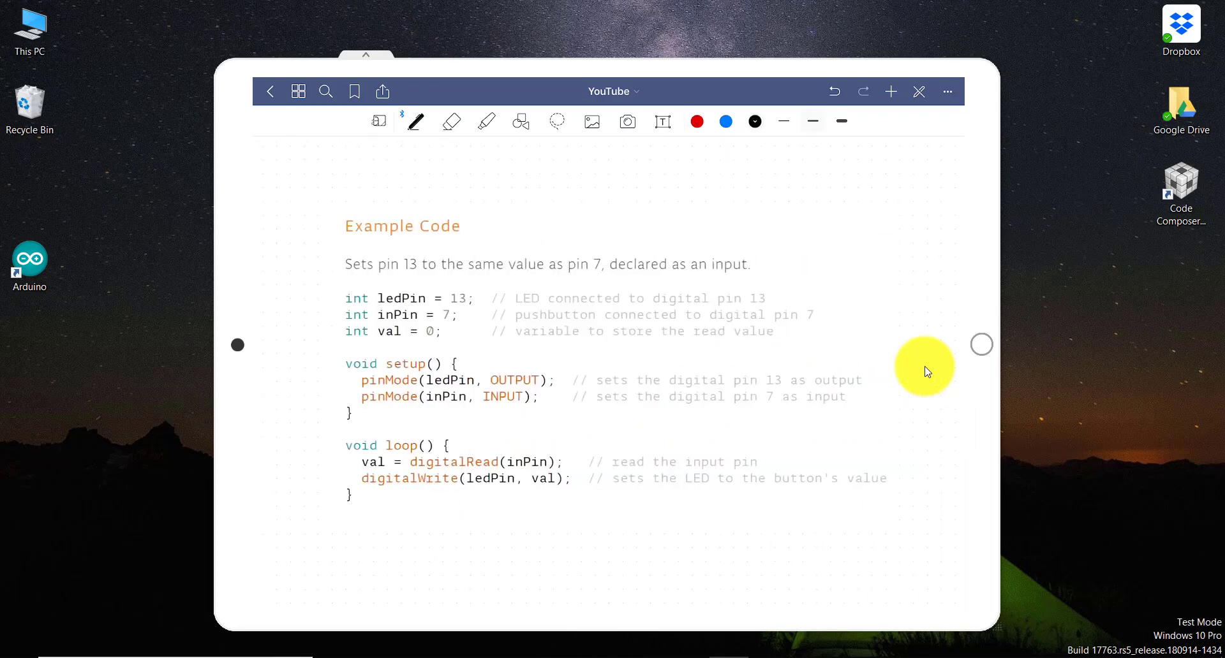
Step: Underline the Example Code heading and replace pin 7 with 12 in the code
drag(346, 240, 451, 236)
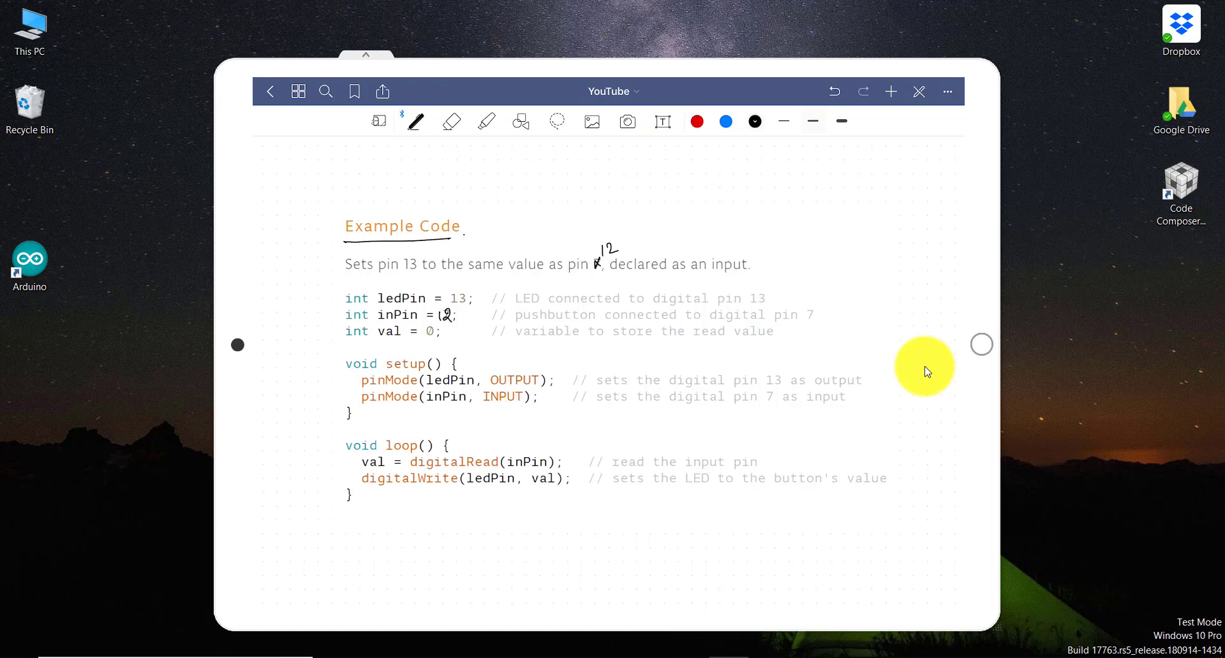
drag(455, 289, 478, 281)
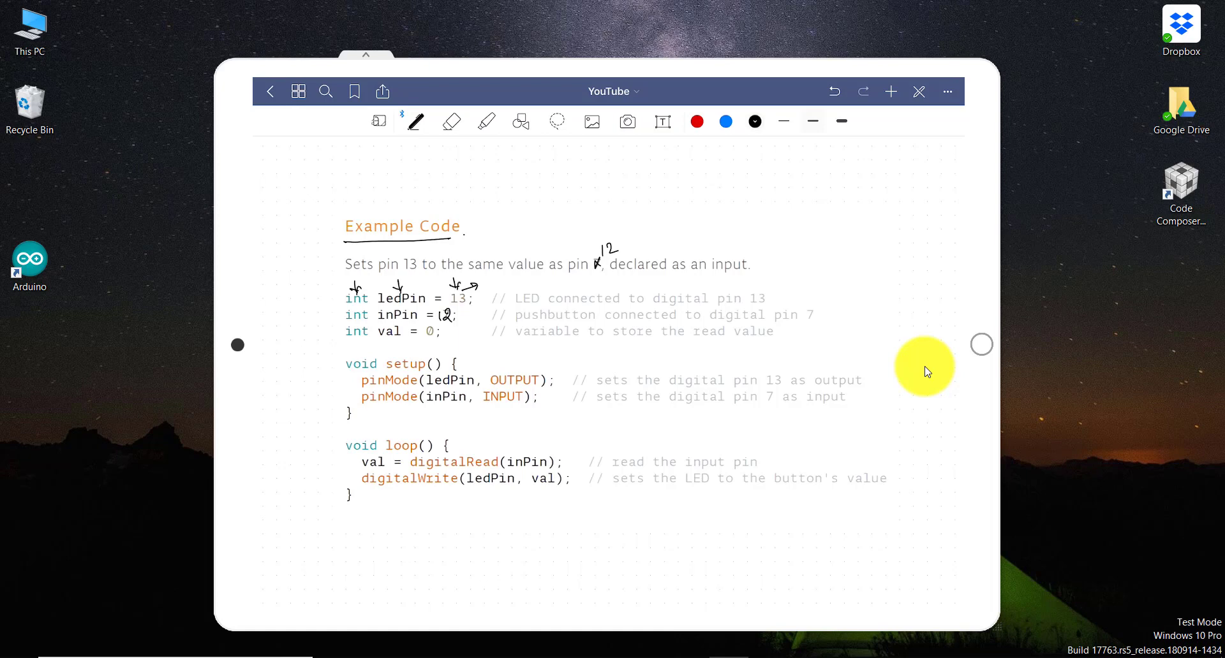
Step: Mark the ledPin declaration, setup and loop lines with arrows and tick OUTPUT, INPUT and pin 12
drag(331, 363, 336, 461)
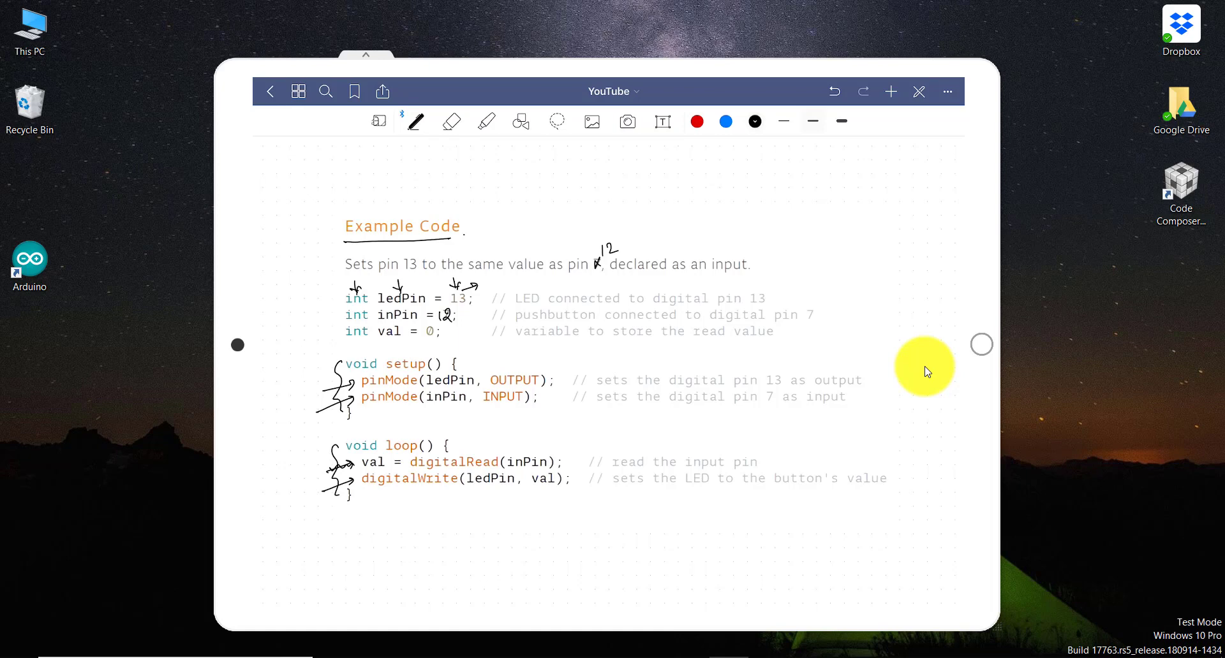
drag(522, 370, 561, 359)
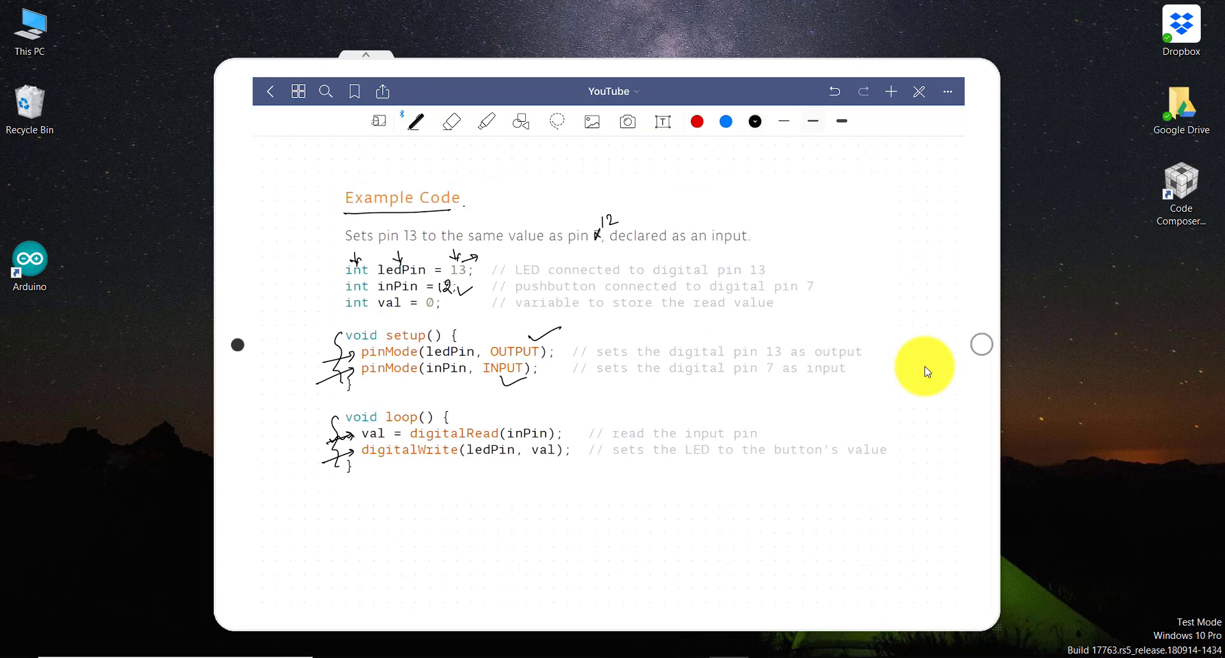
drag(592, 425, 559, 419)
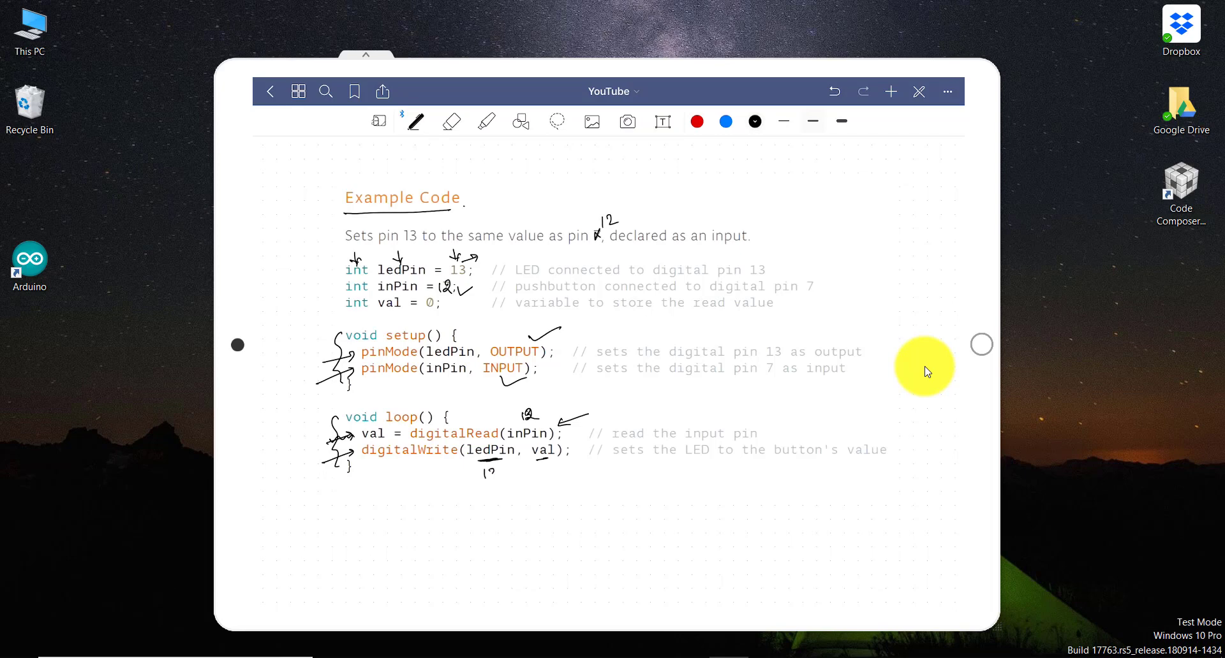
drag(481, 473, 500, 492)
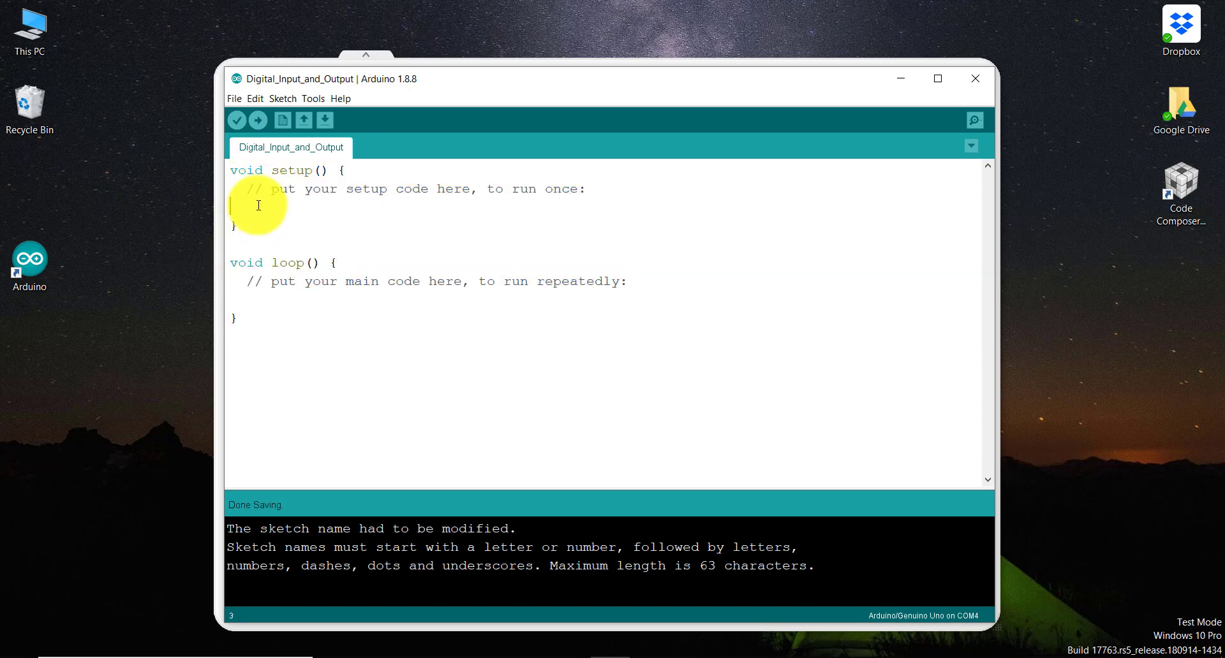
Step: Tidy the sketch formatting and declare int ledPin = 13; above setup()
key(Enter)
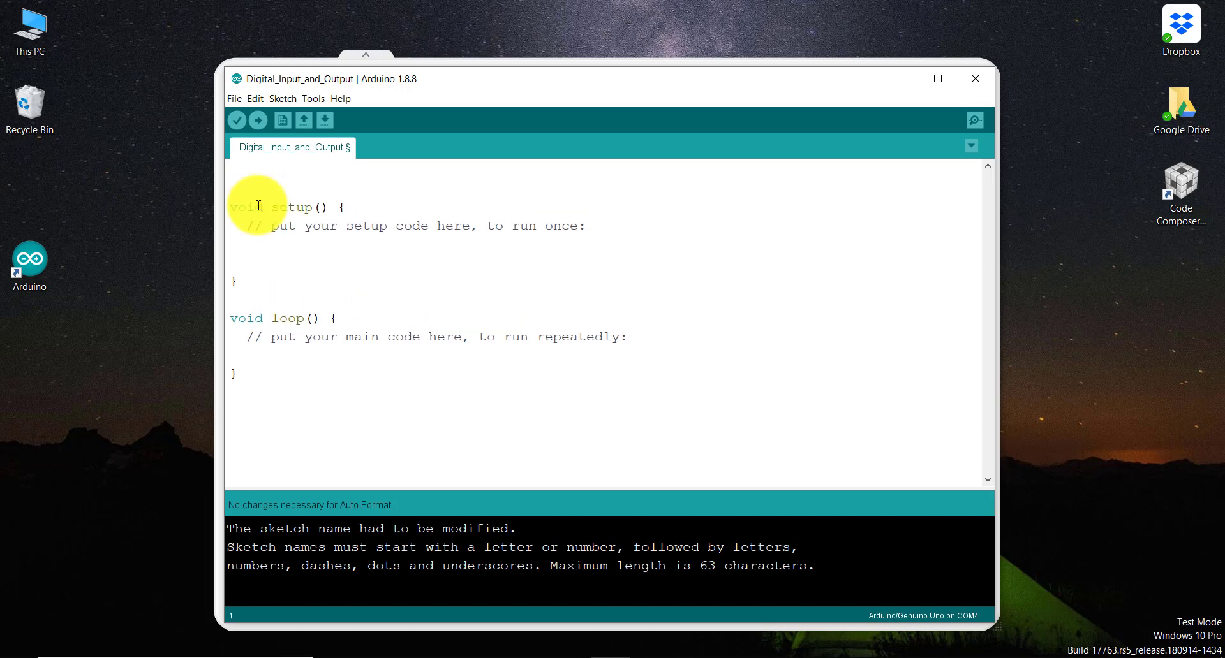
text(int)
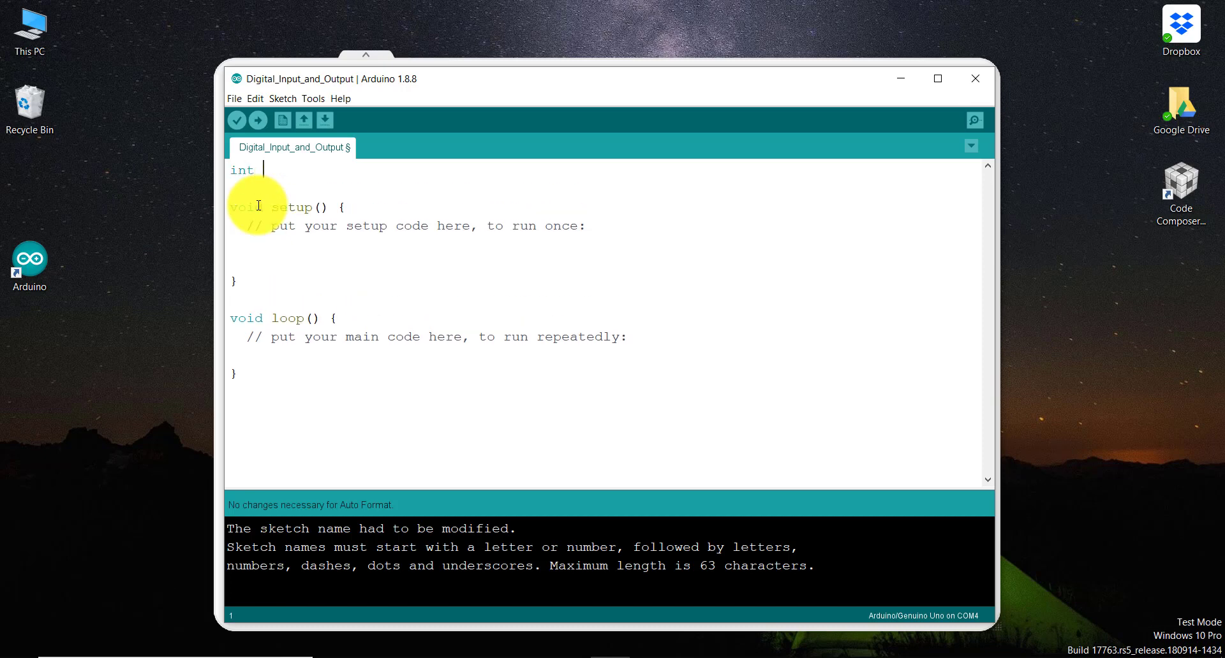
text(1)
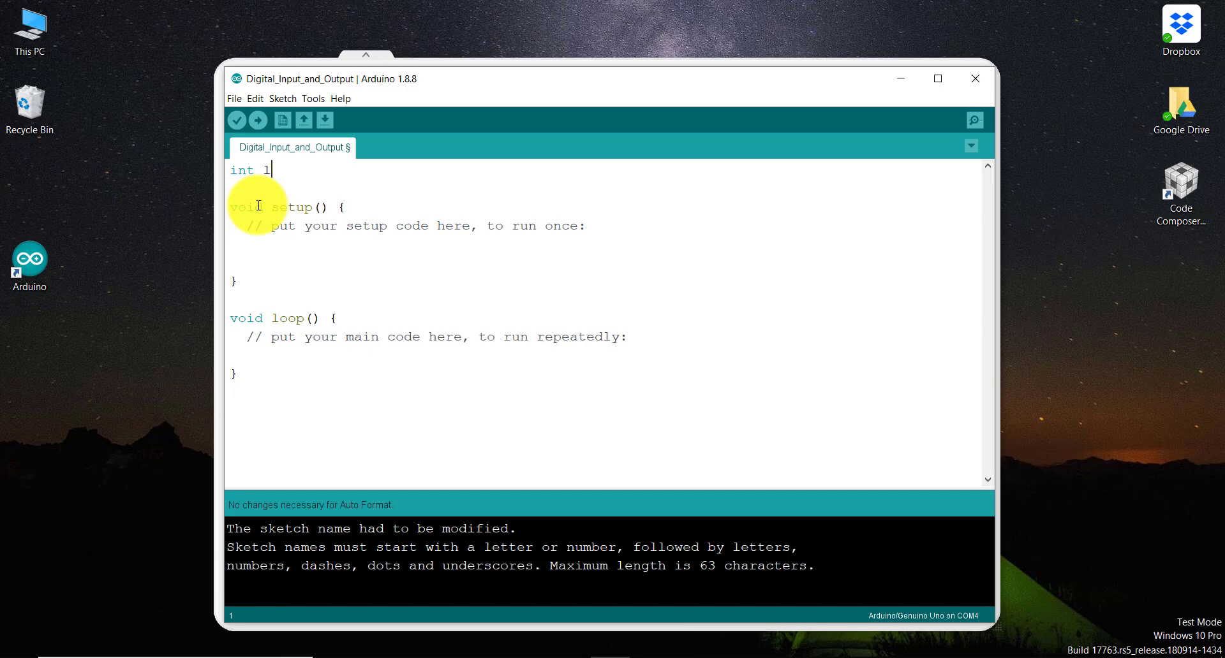
text(edPin)
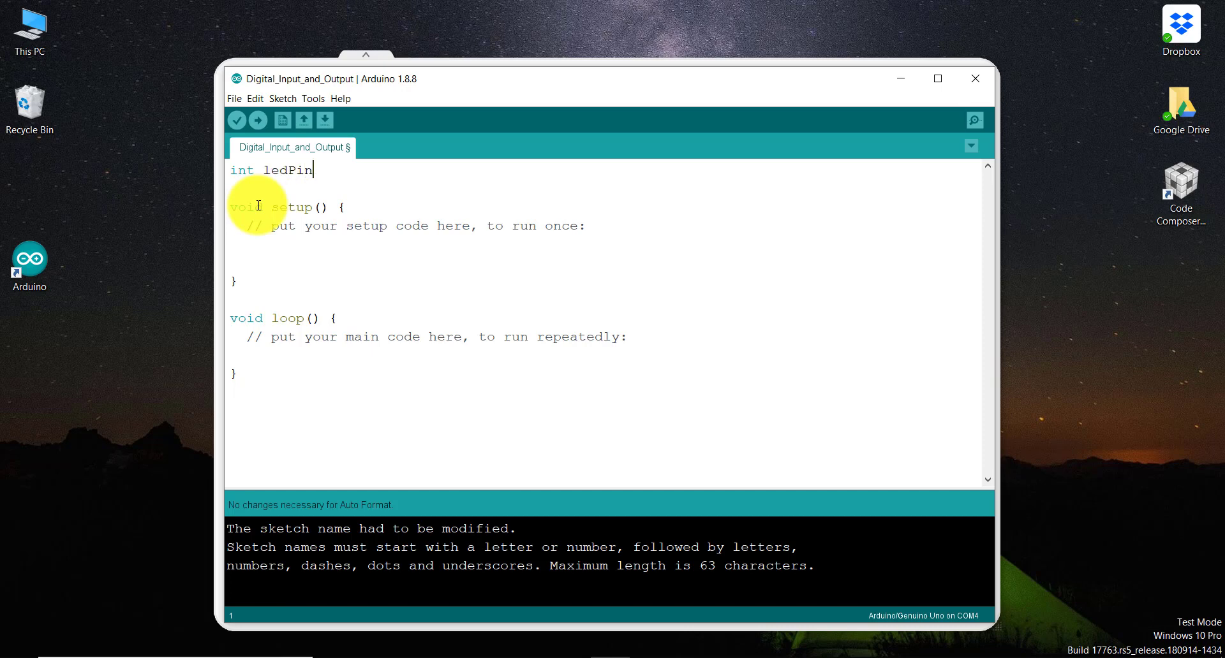
text(= 13)
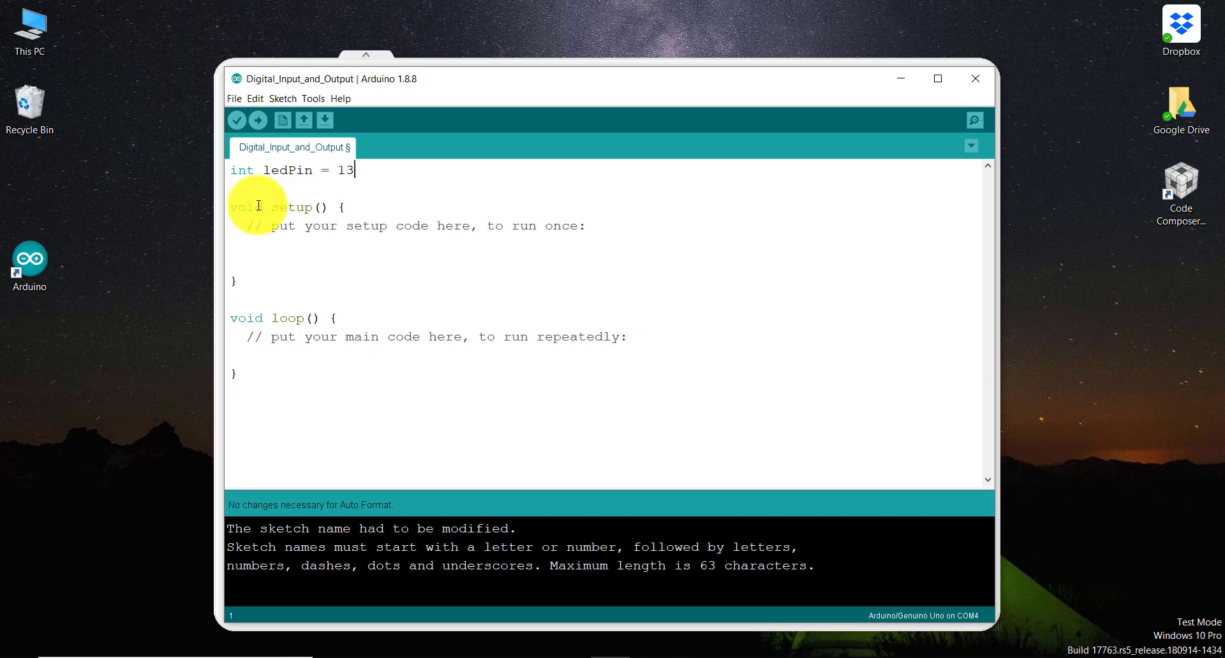
text(;)
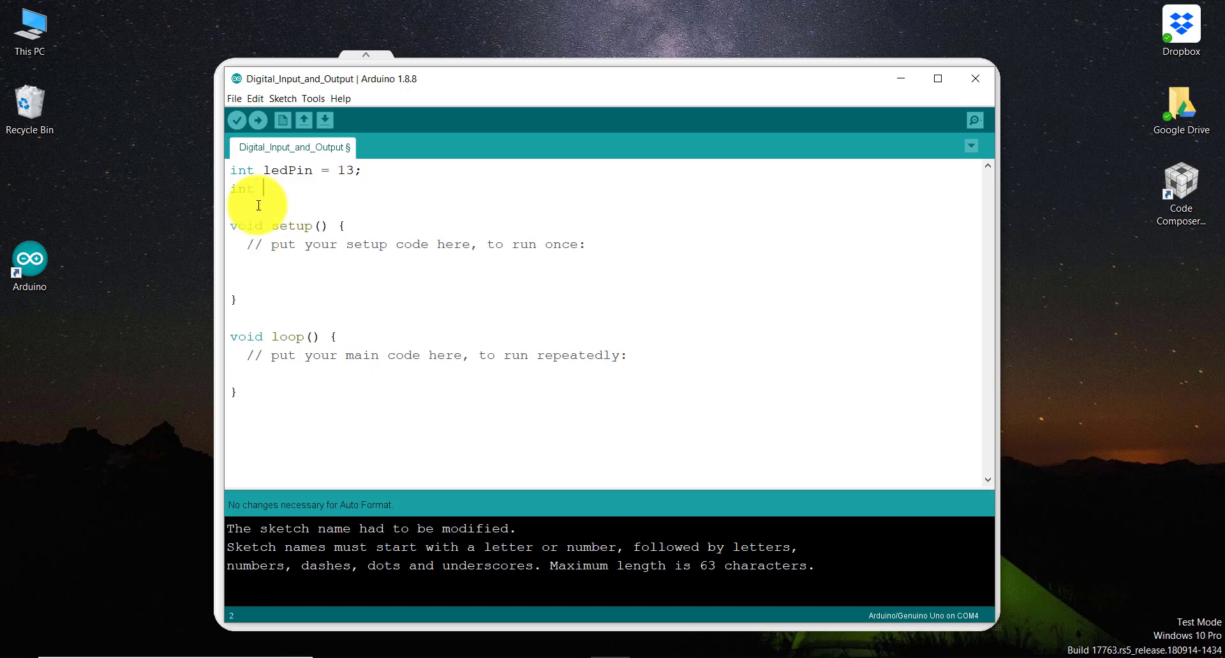
Step: Declare int inPin = 12; and int value = 0; below ledPin
text(i)
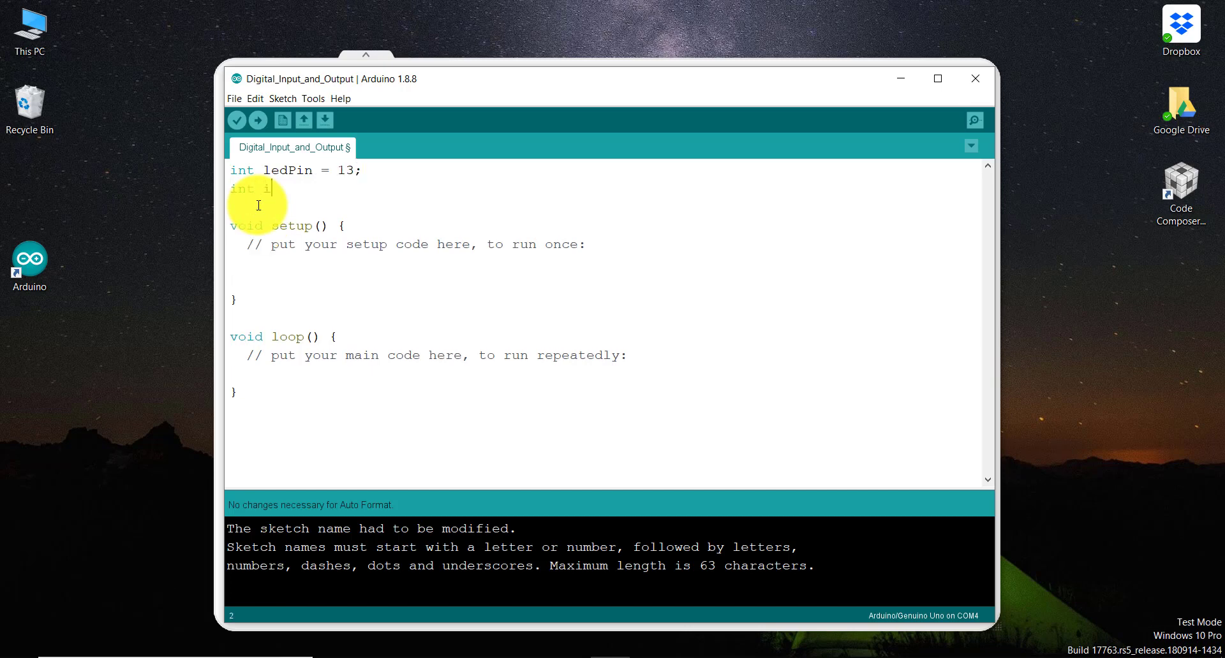
text(nPin =)
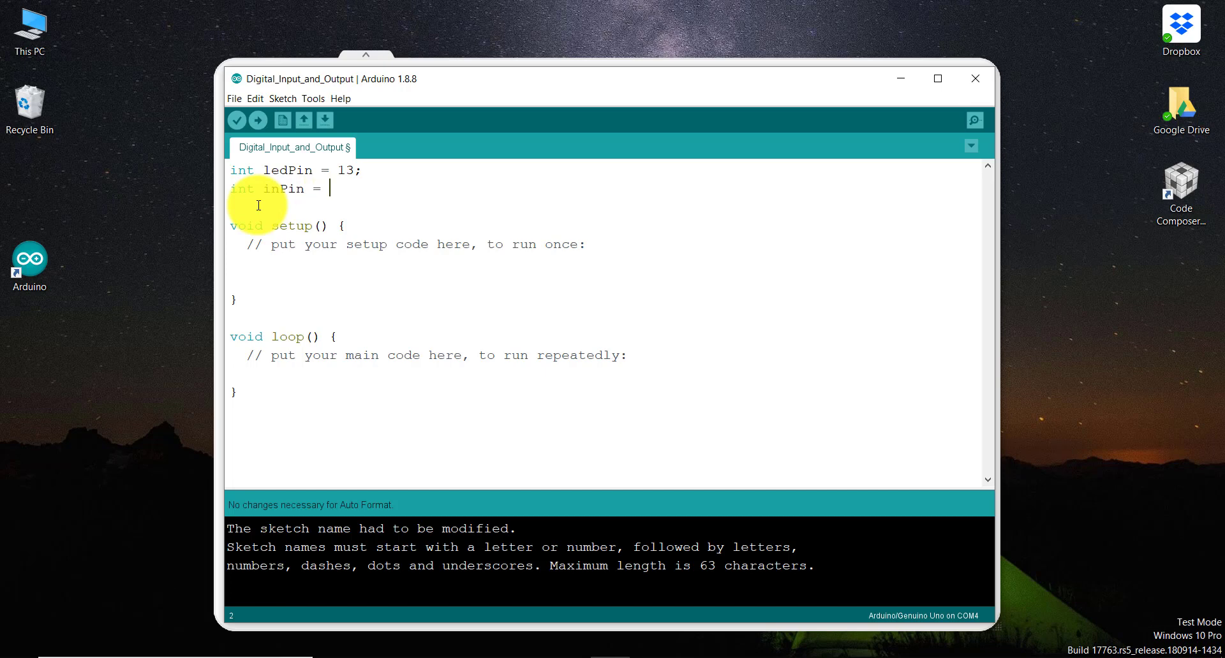
text(12;)
text(int value)
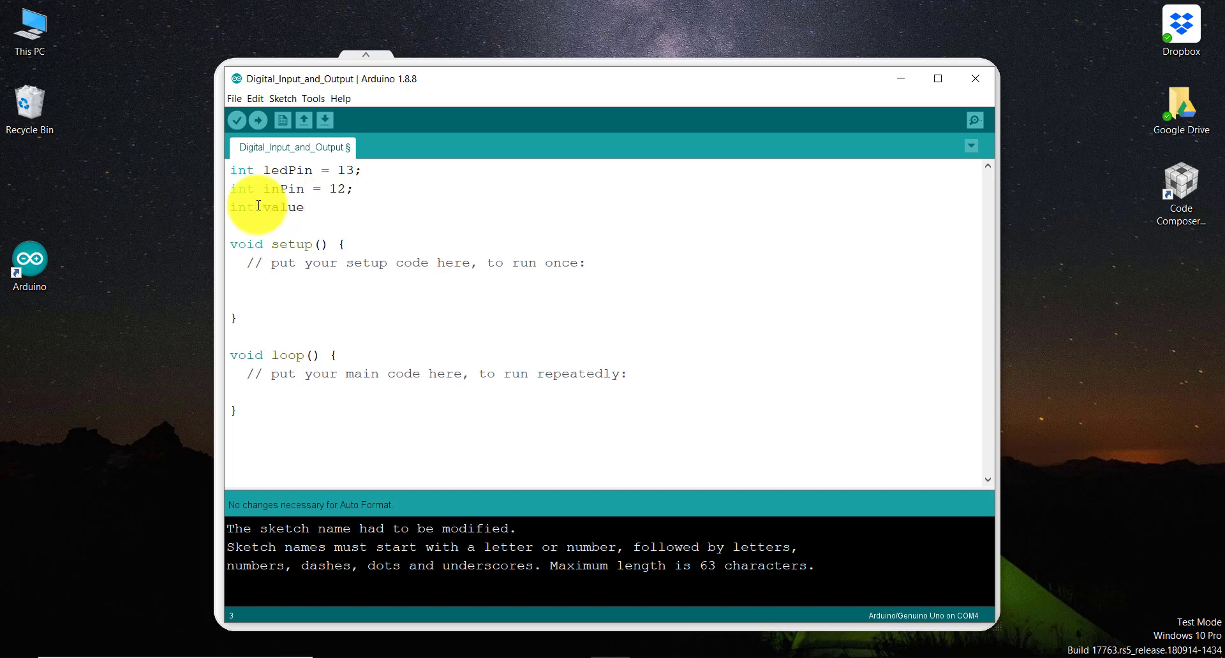
text(;)
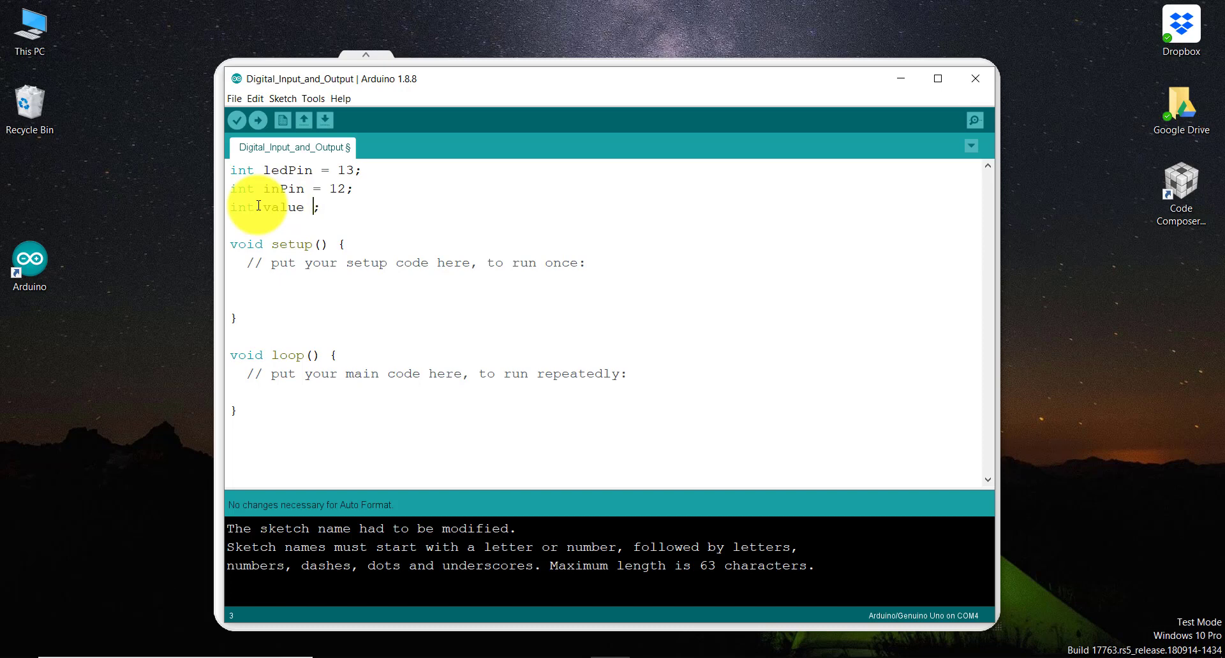
text(= 0)
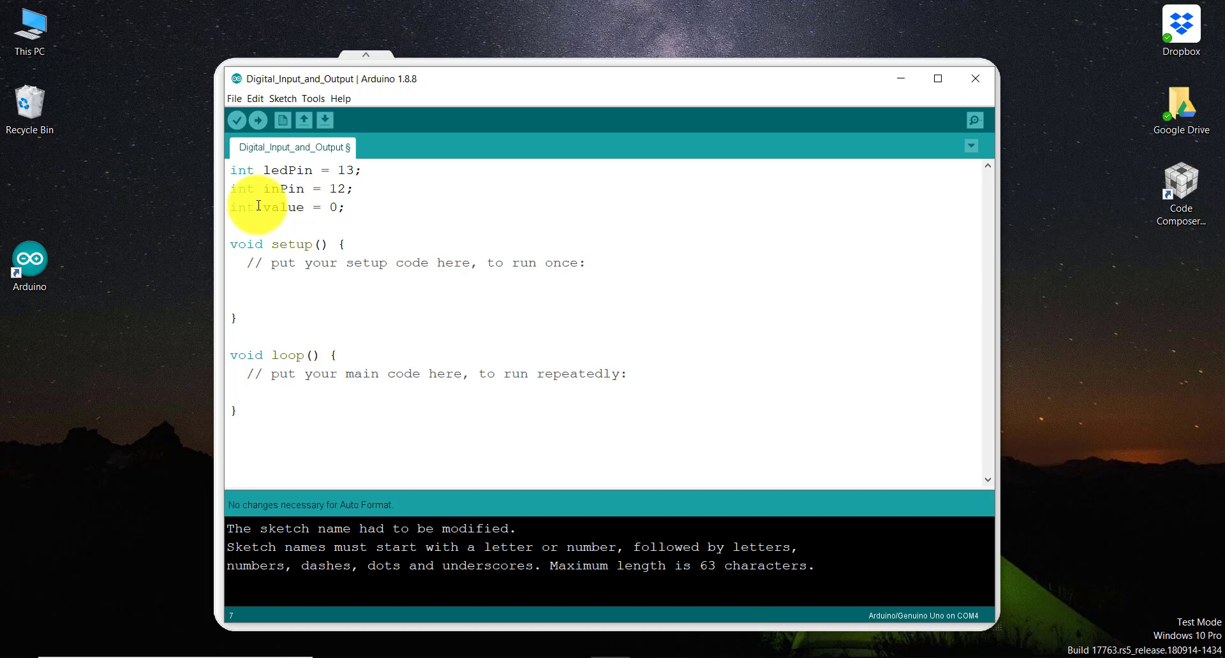
Step: Write pinMode(ledPin, OUTPUT); inside setup()
text(pinMode)
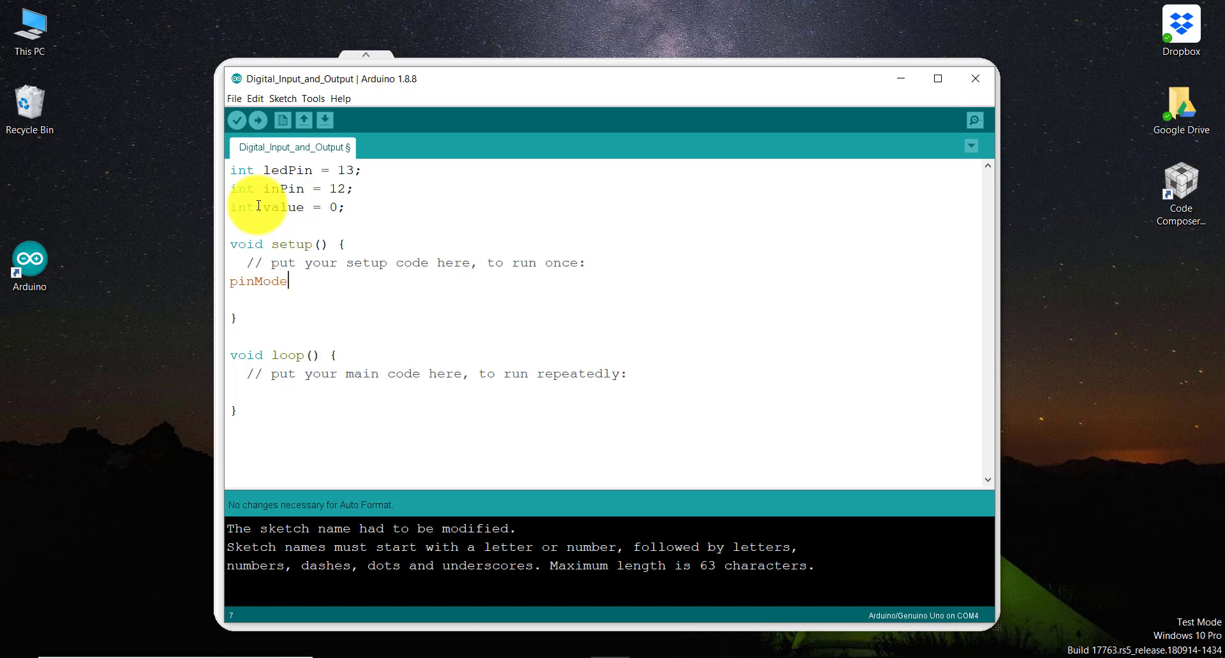
text(();)
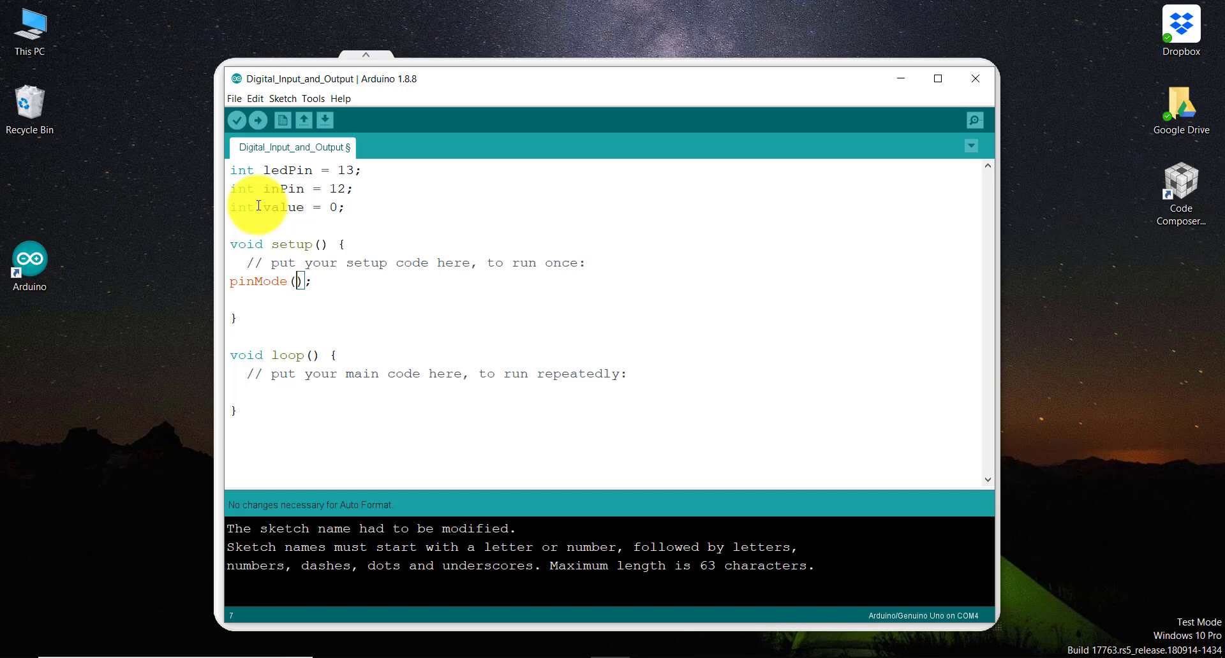
text(ledPin)
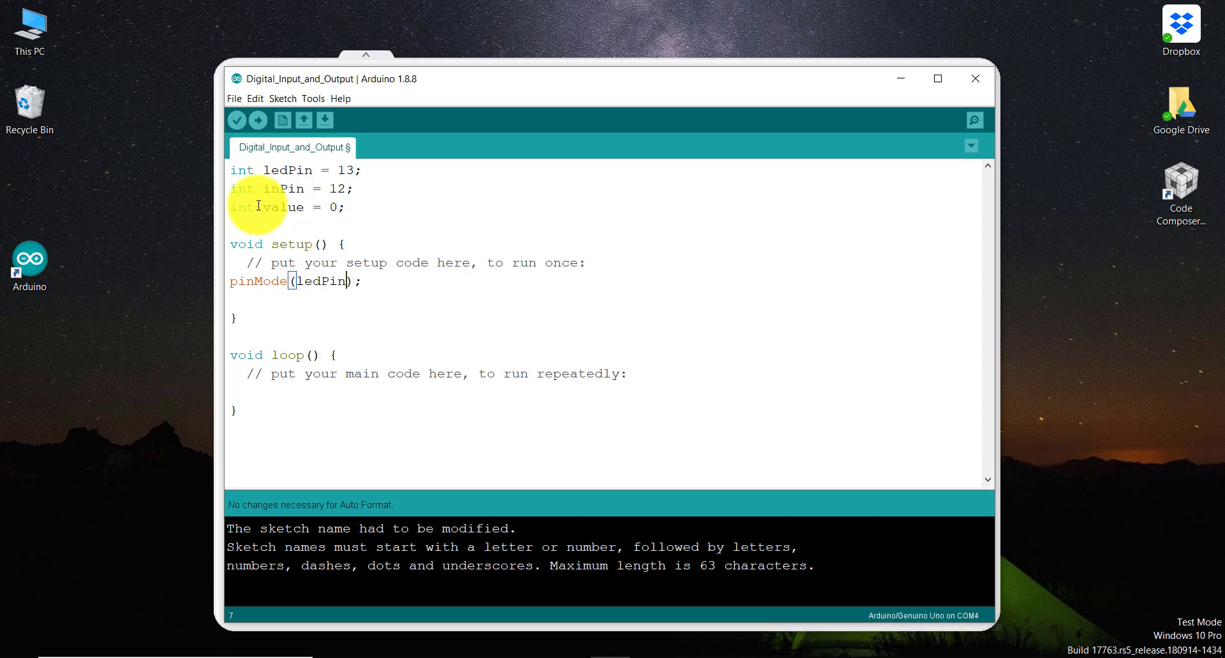
text(, OU)
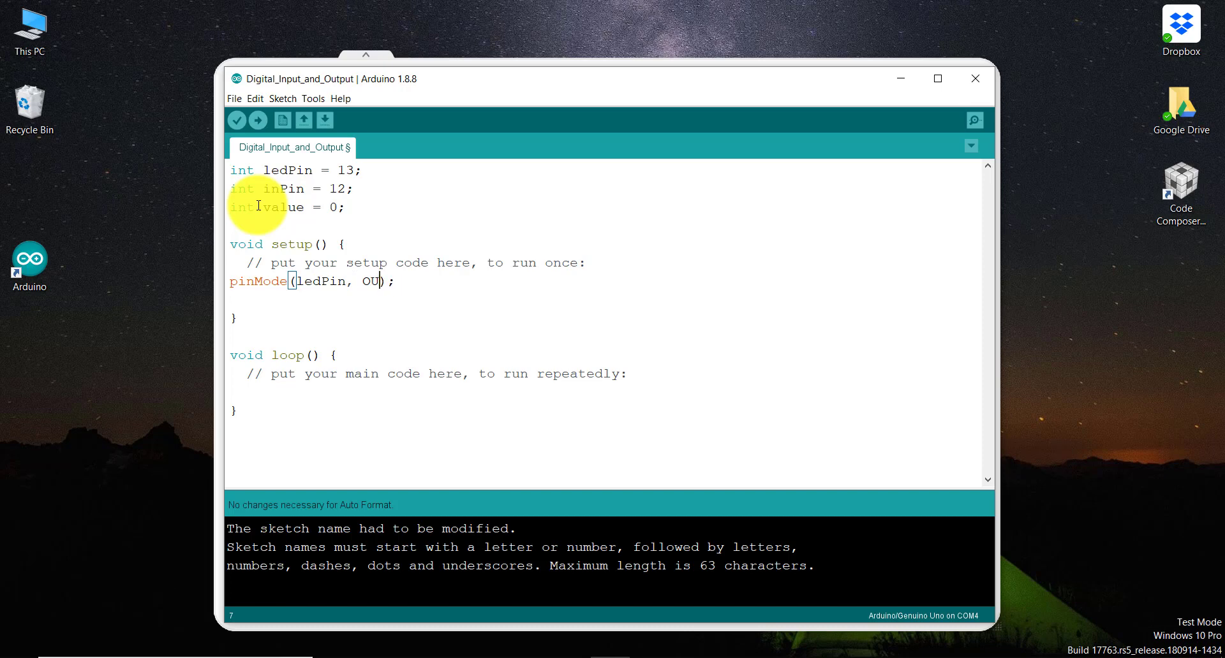
text(TPU)
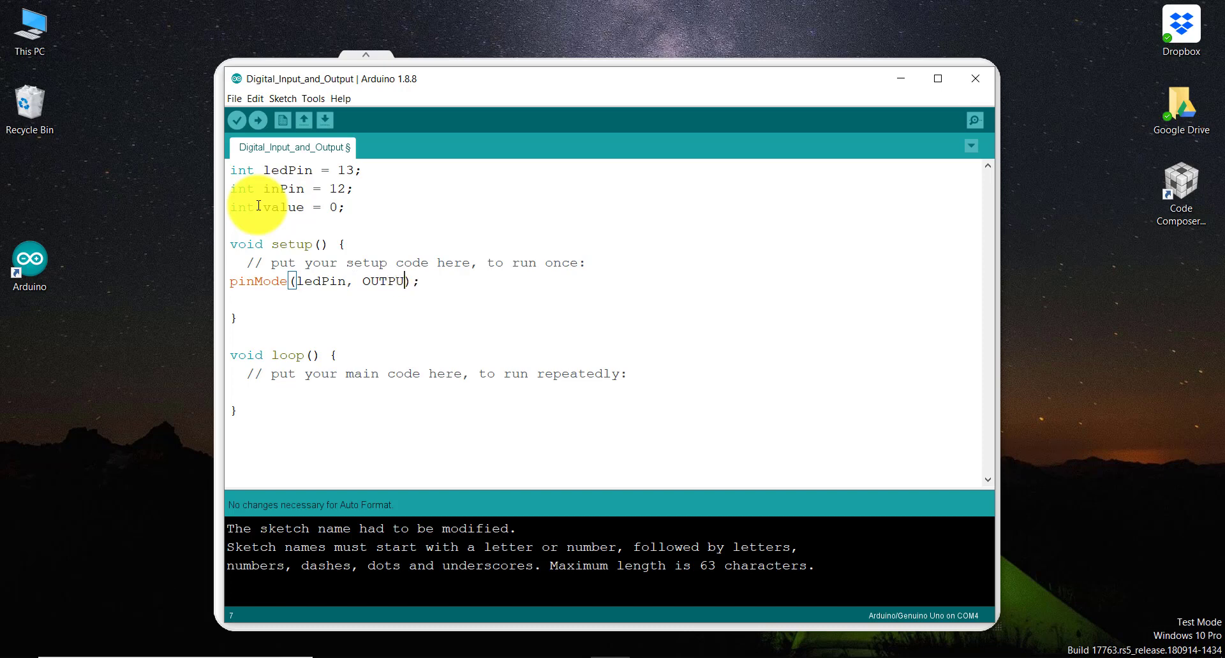
text(T)
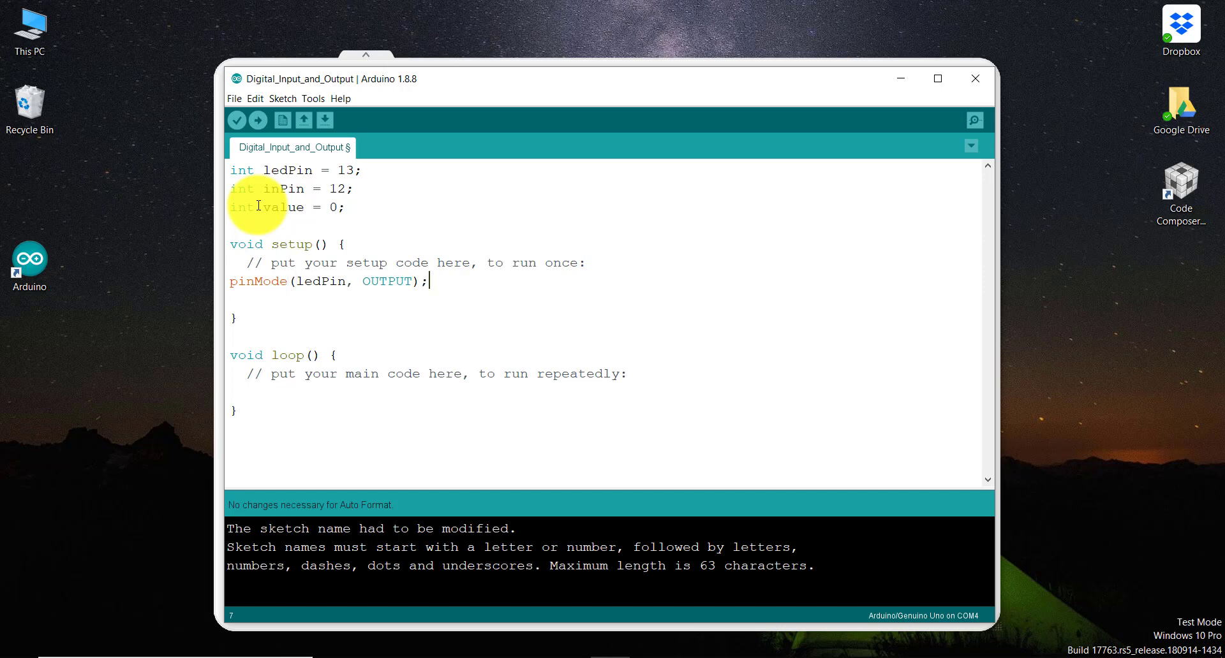
Step: Write pinMode(inPin, INPUT); on the next line of setup()
text(pinMo)
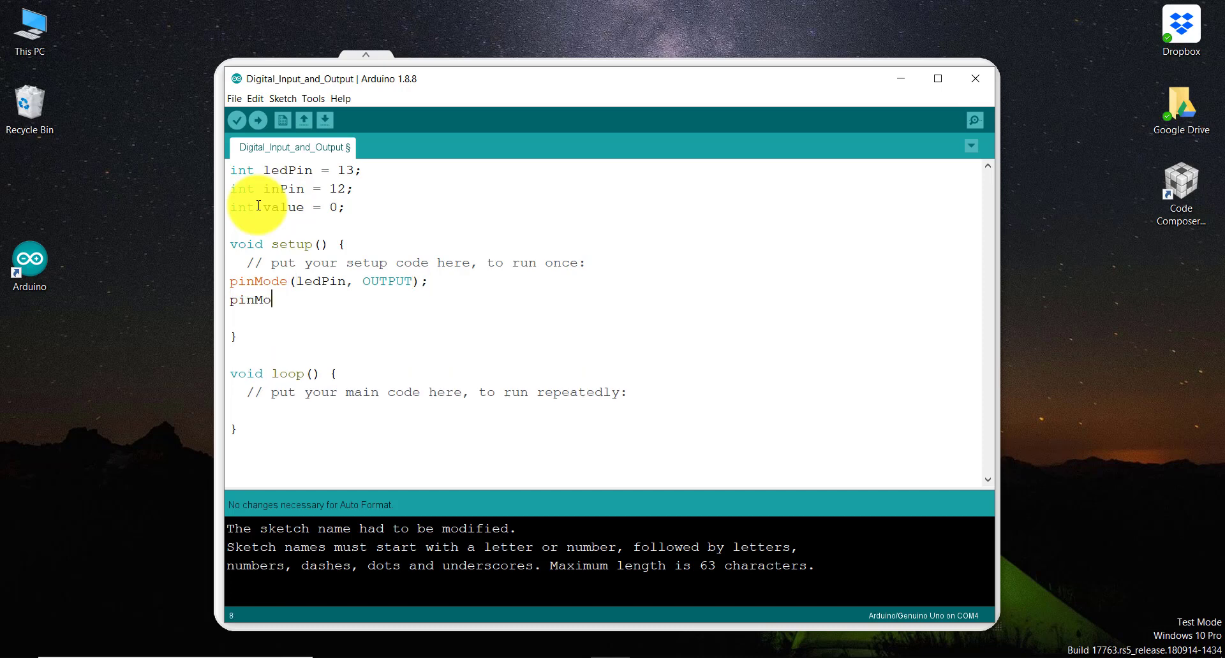
text(de()
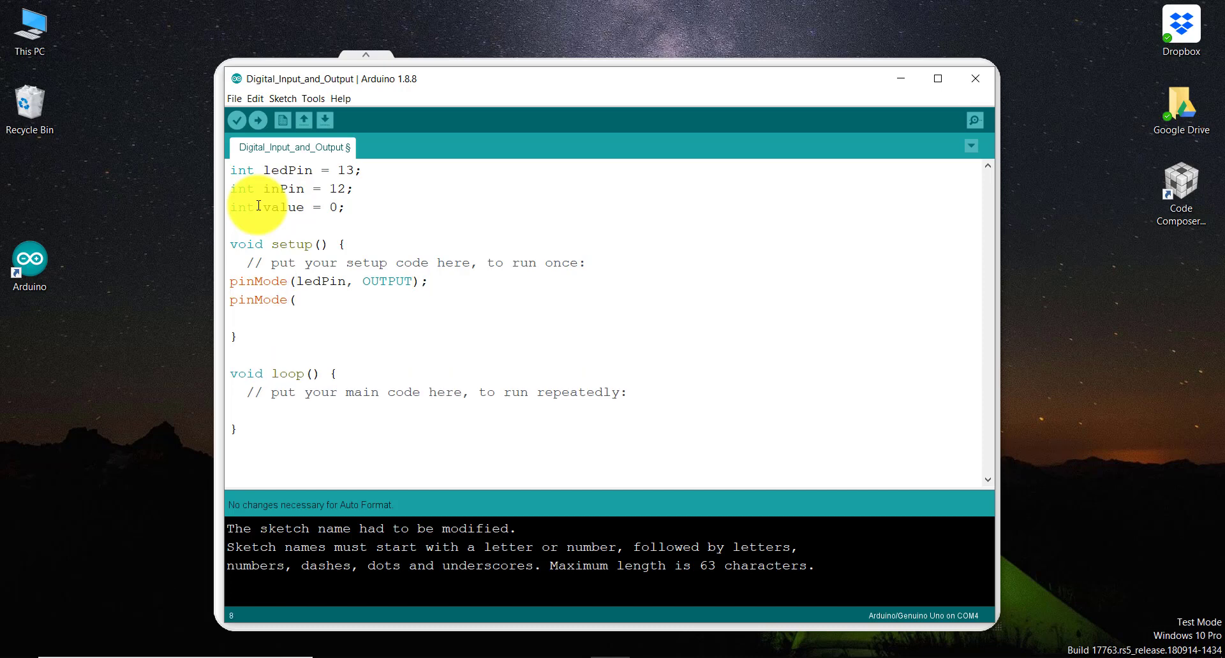
text(in)
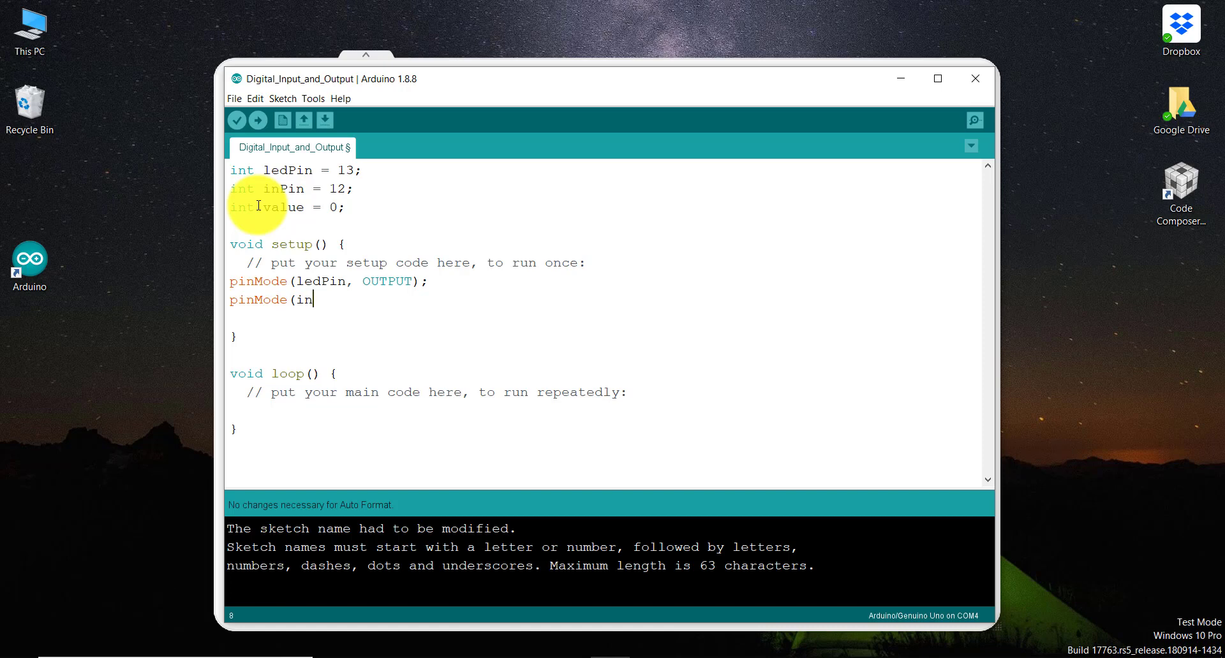
text(Pin)
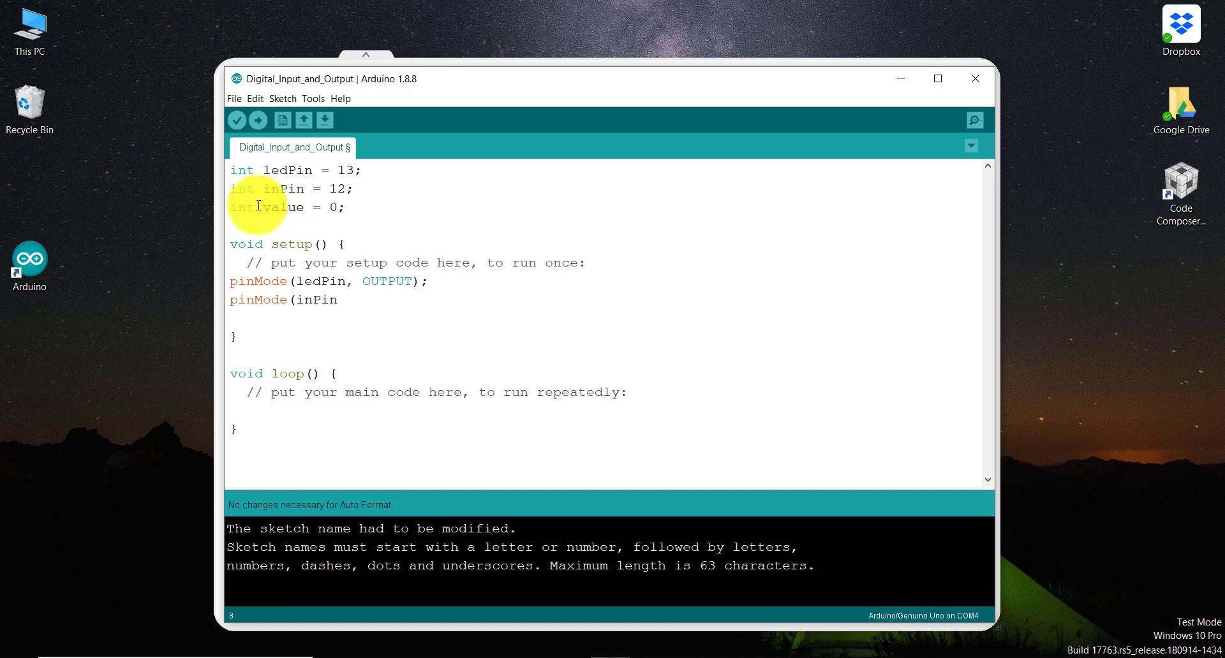
text(, INP)
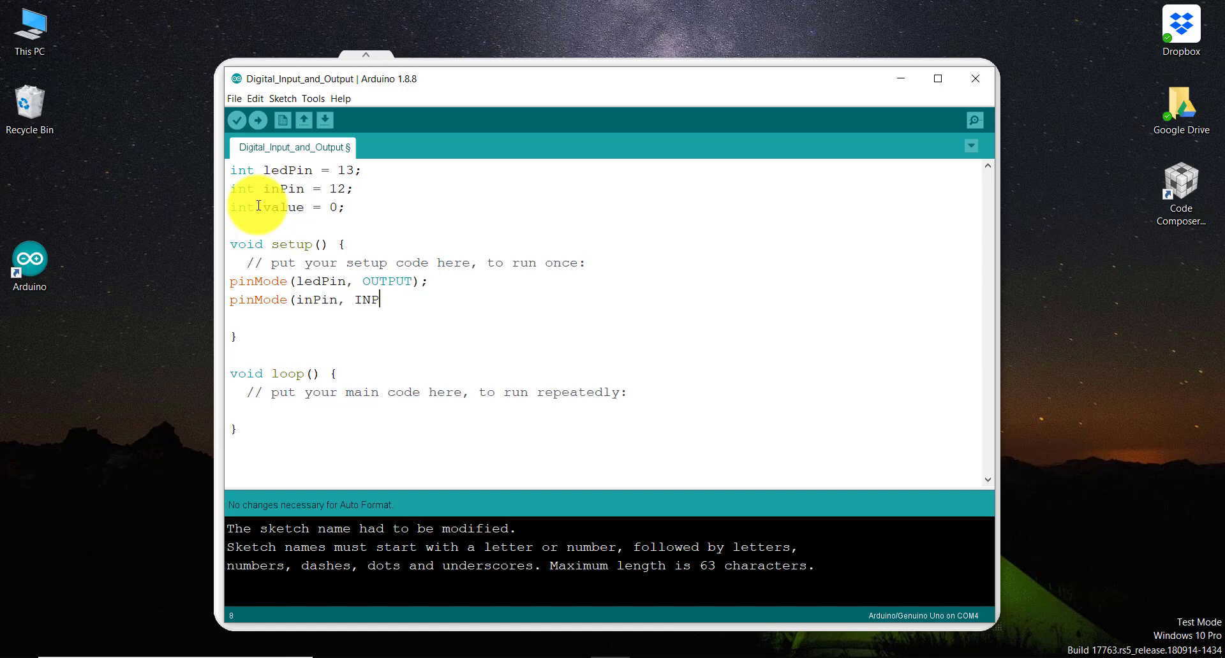
text(UT);)
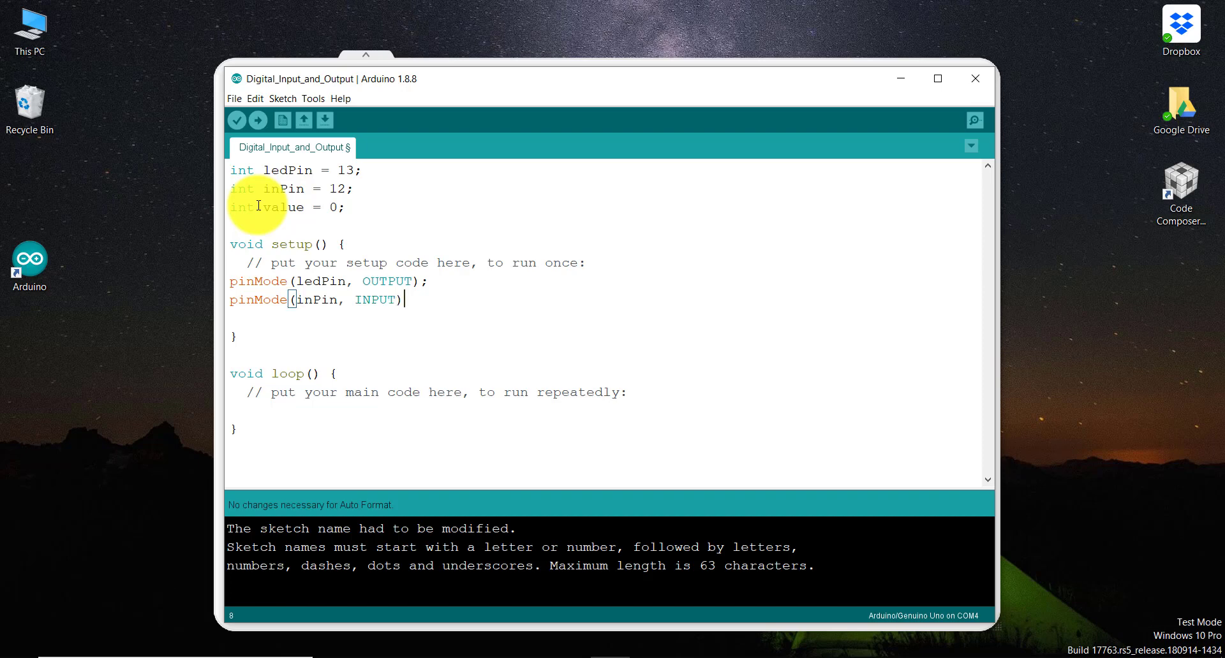
text(;)
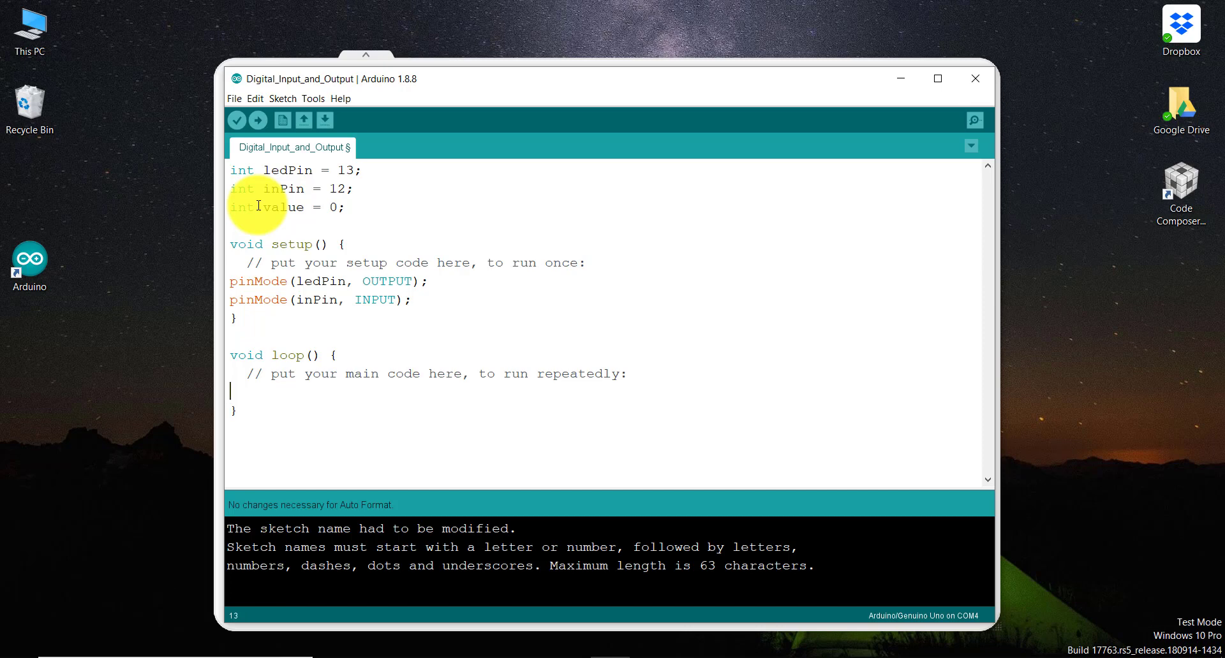
Step: Write val = digitalRead(inPin); inside loop(), correcting the misplaced inPin
text(val =)
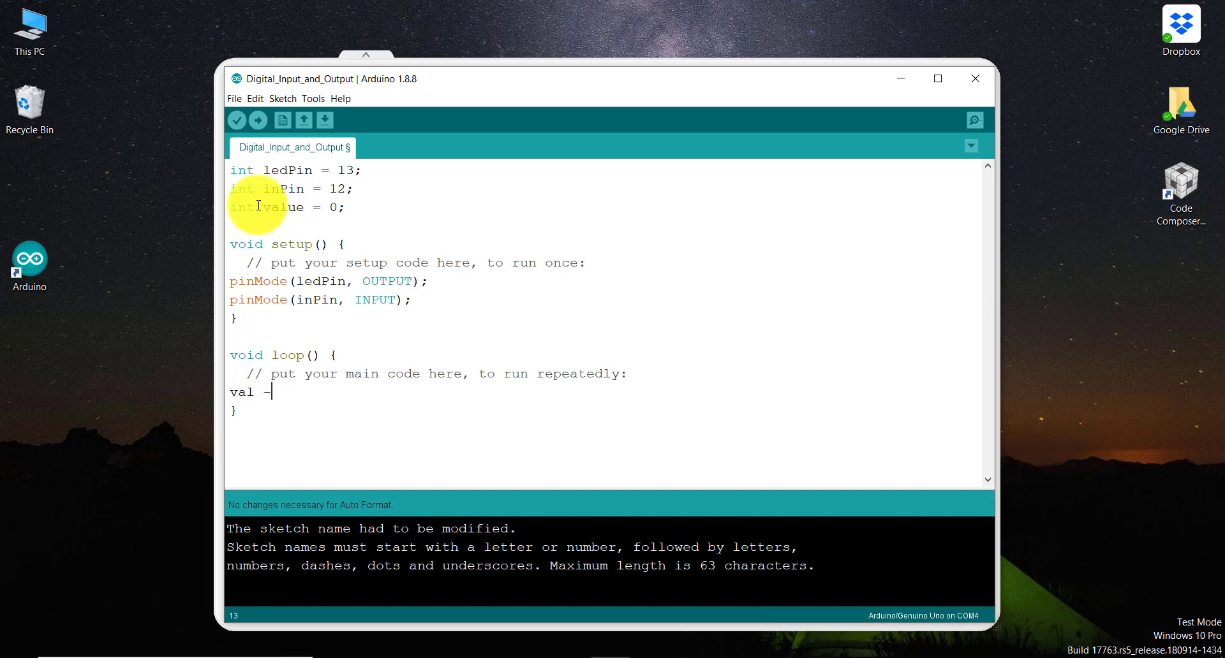
text(=)
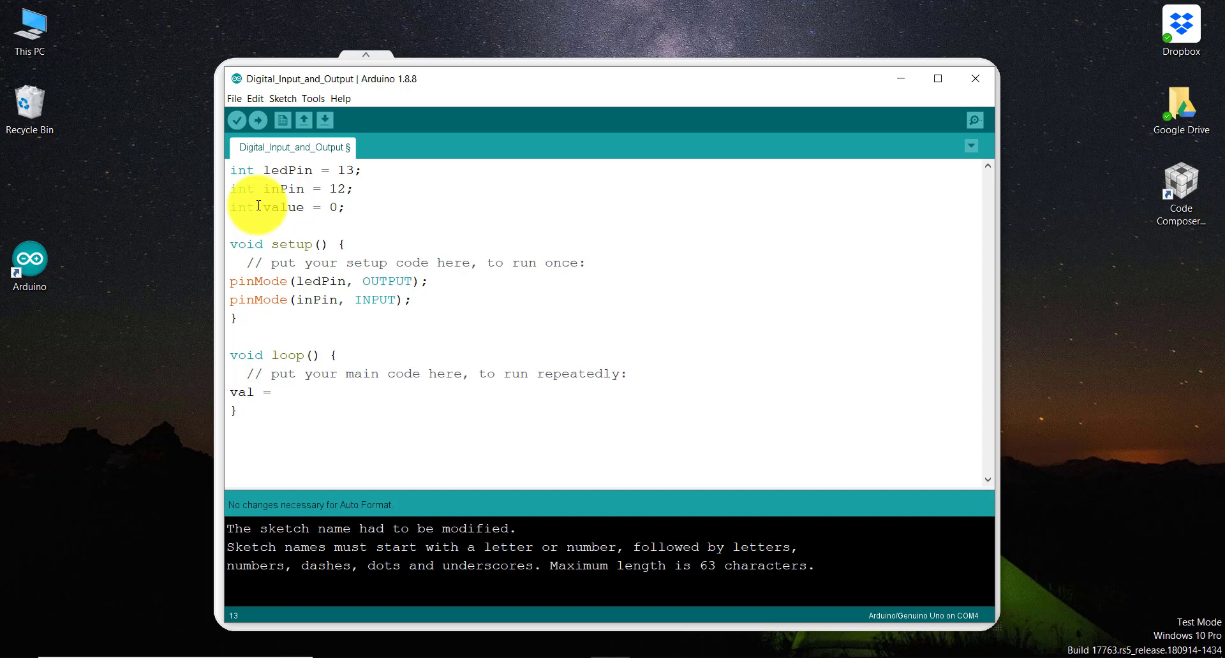
text(digital)
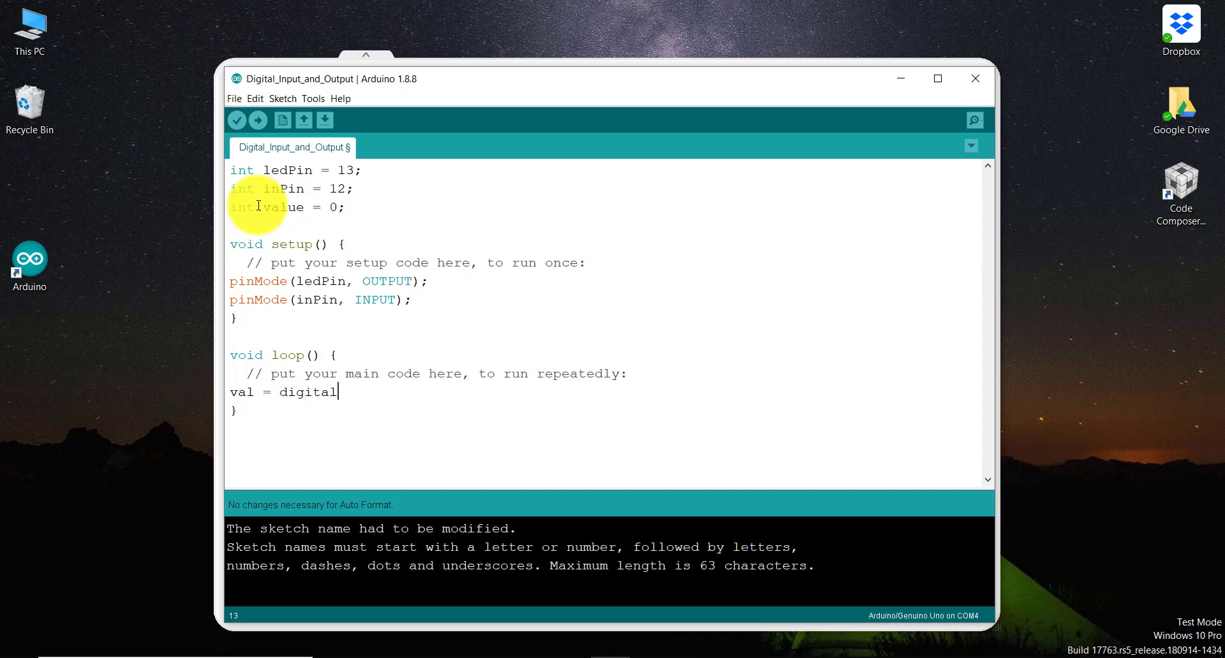
text(Read()
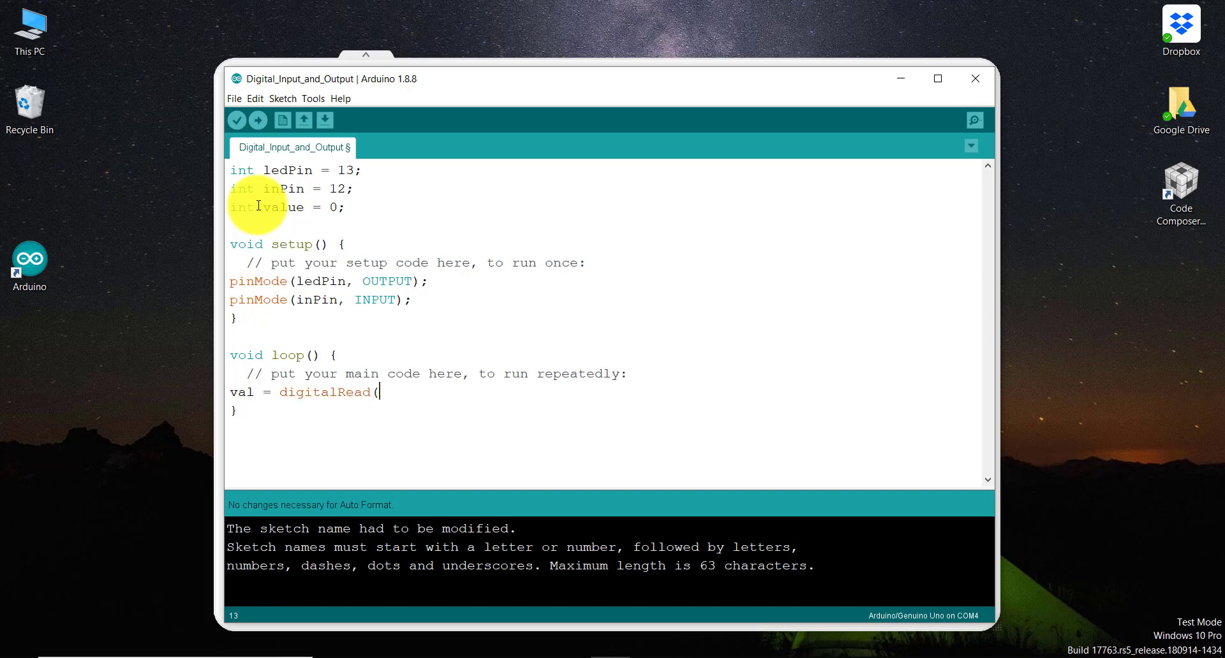
text();)
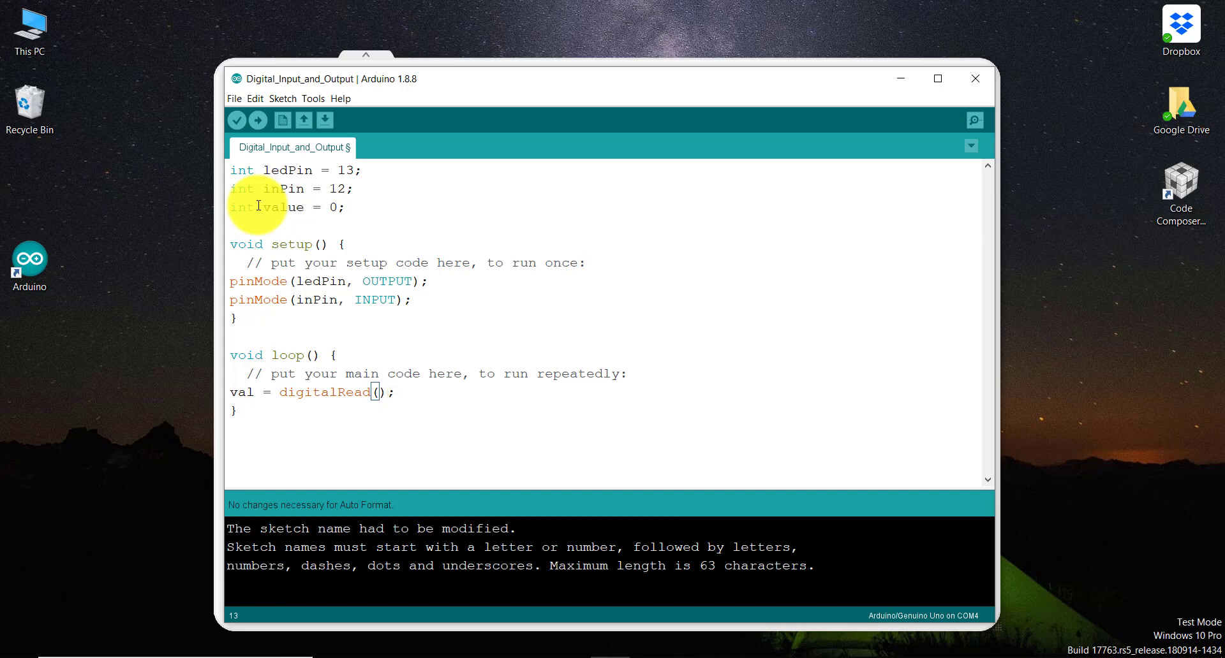
text(inPi)
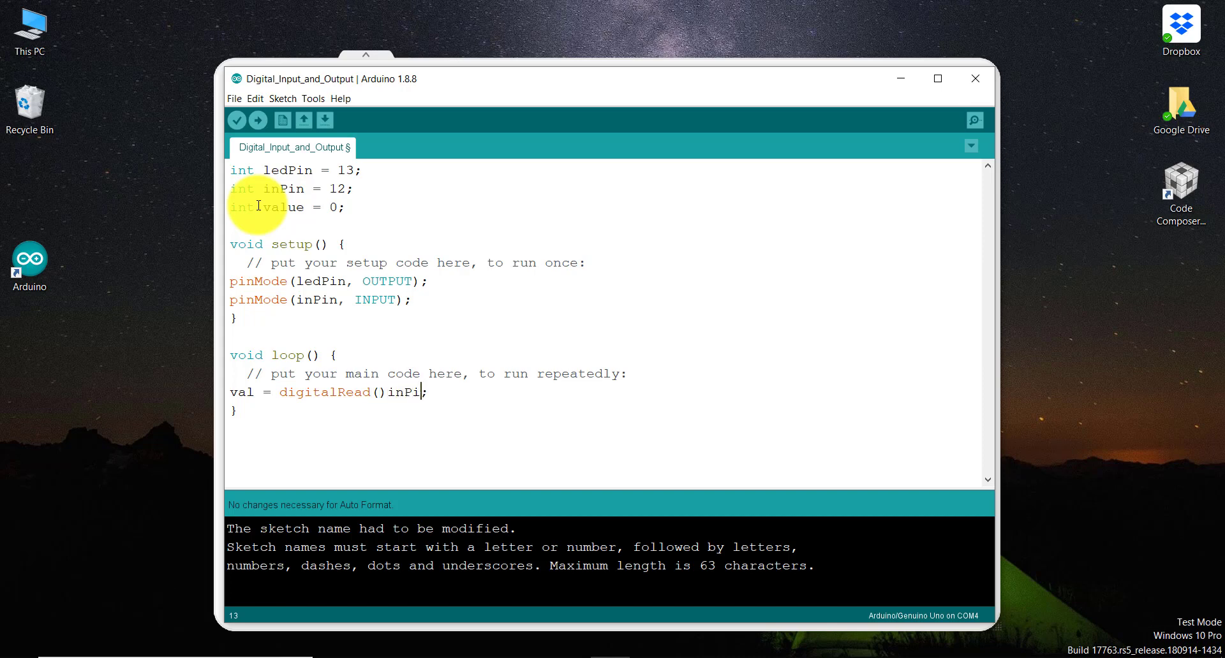
key(BackSpace)
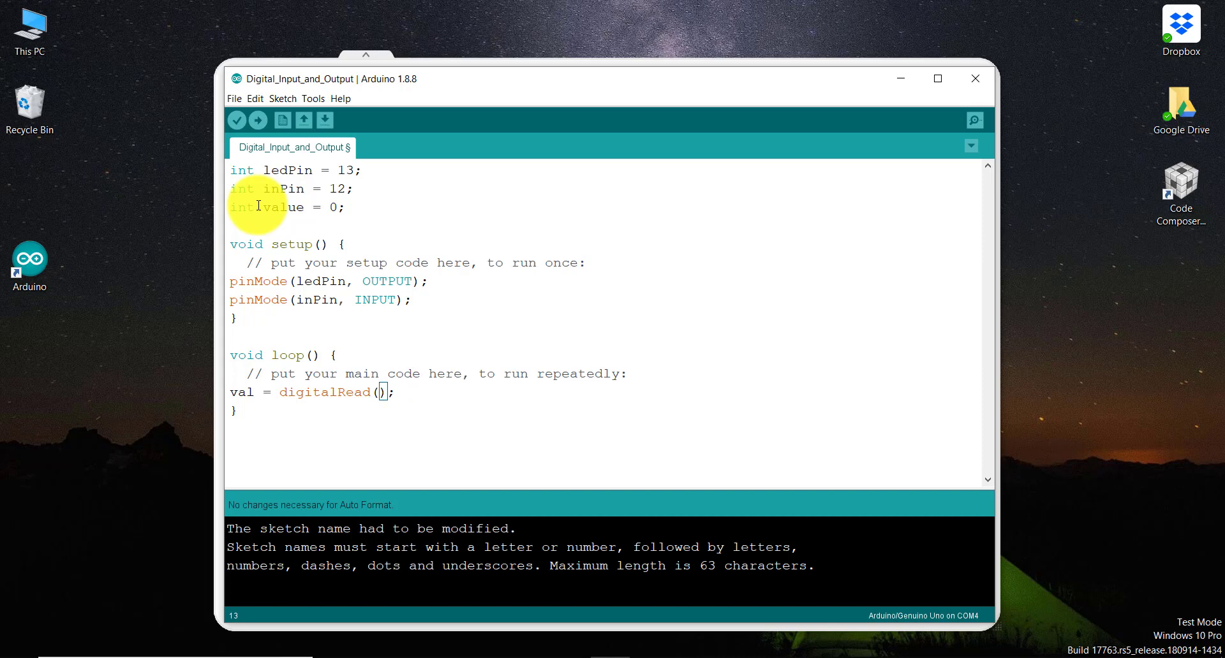
text(inPin)
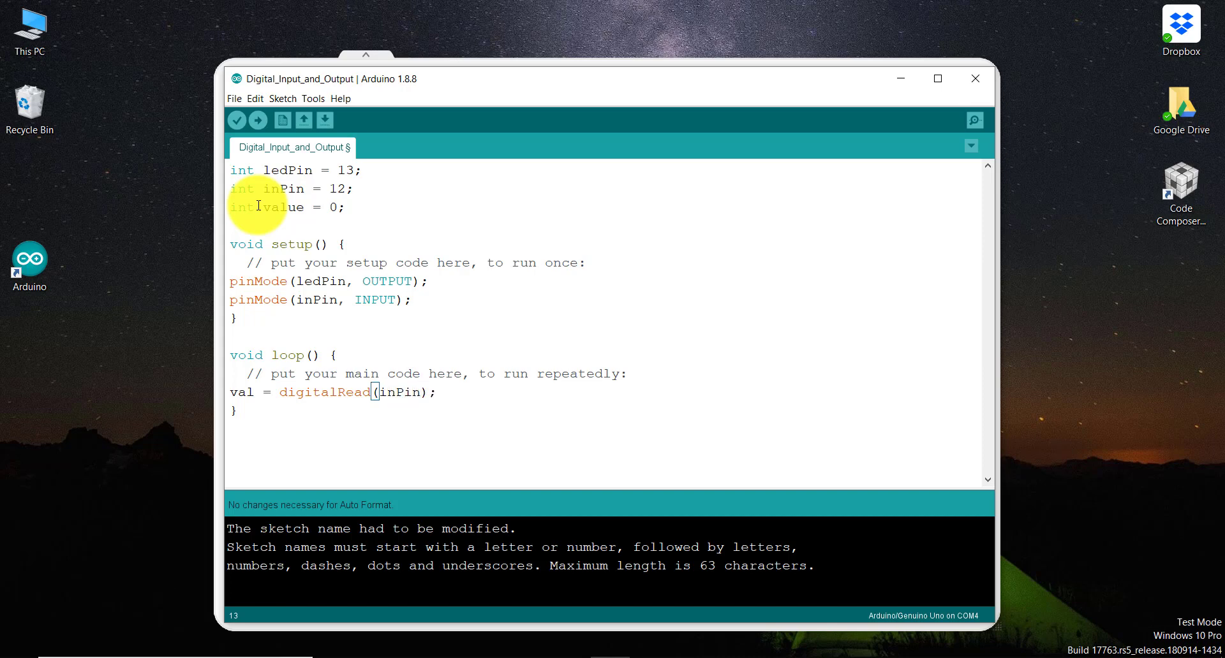
Step: Write digitalWrite(ledPin, value); on the next line of loop()
text(d)
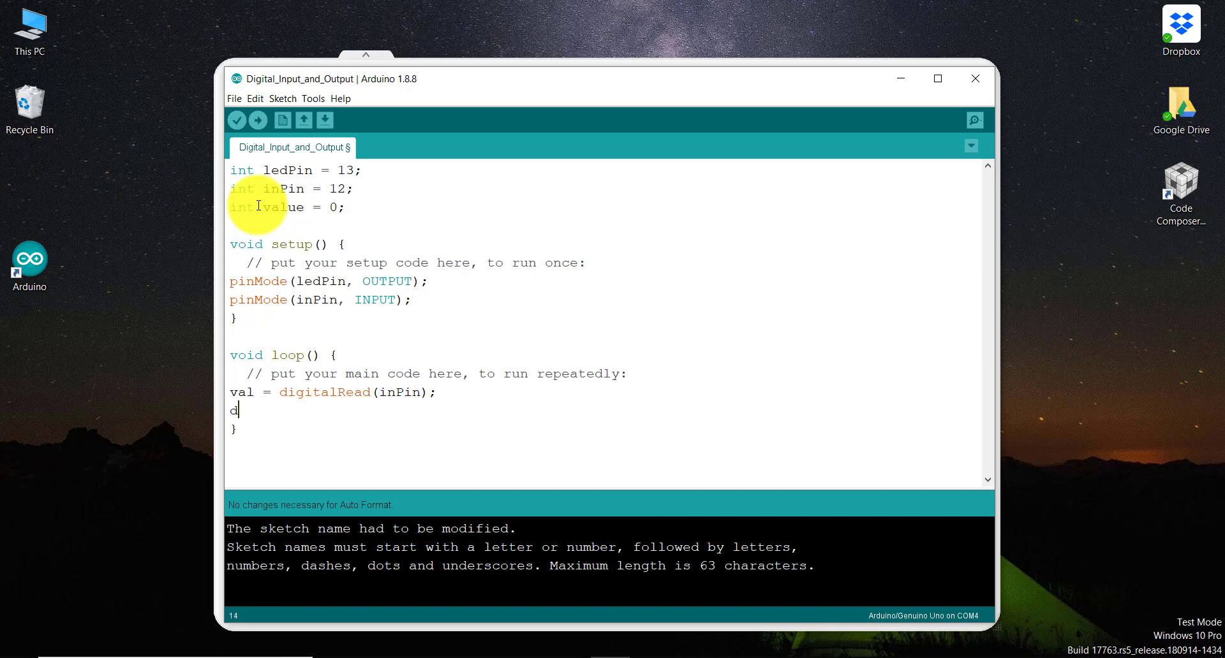
text(igitalW)
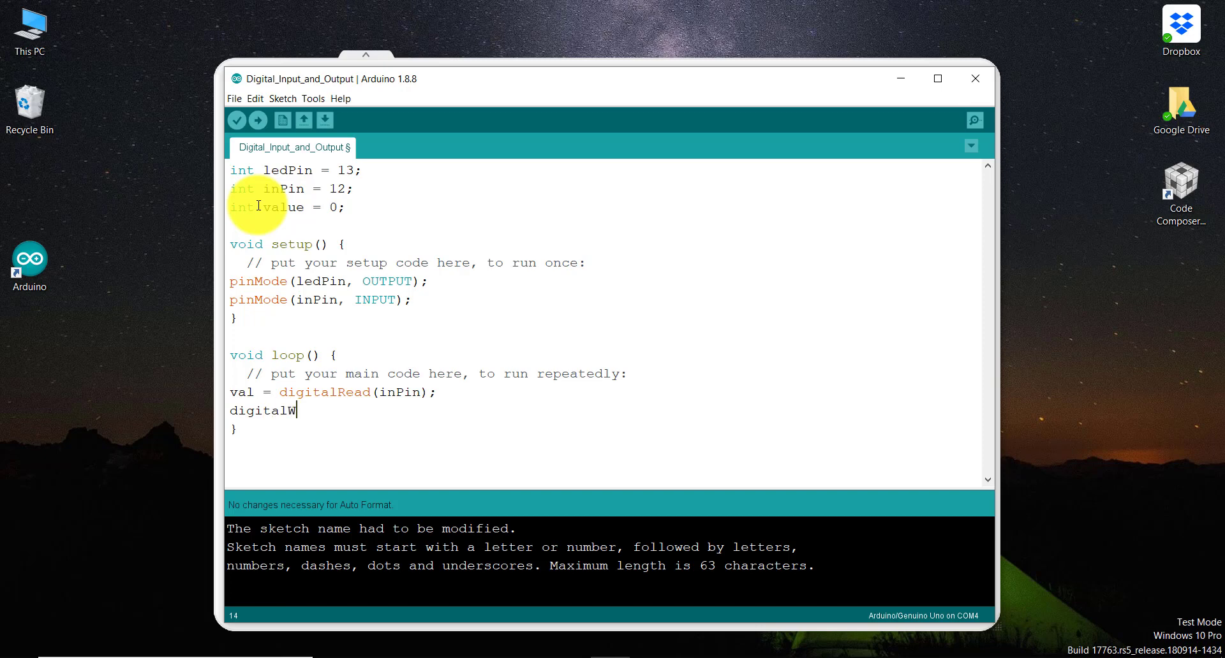
text(rite()
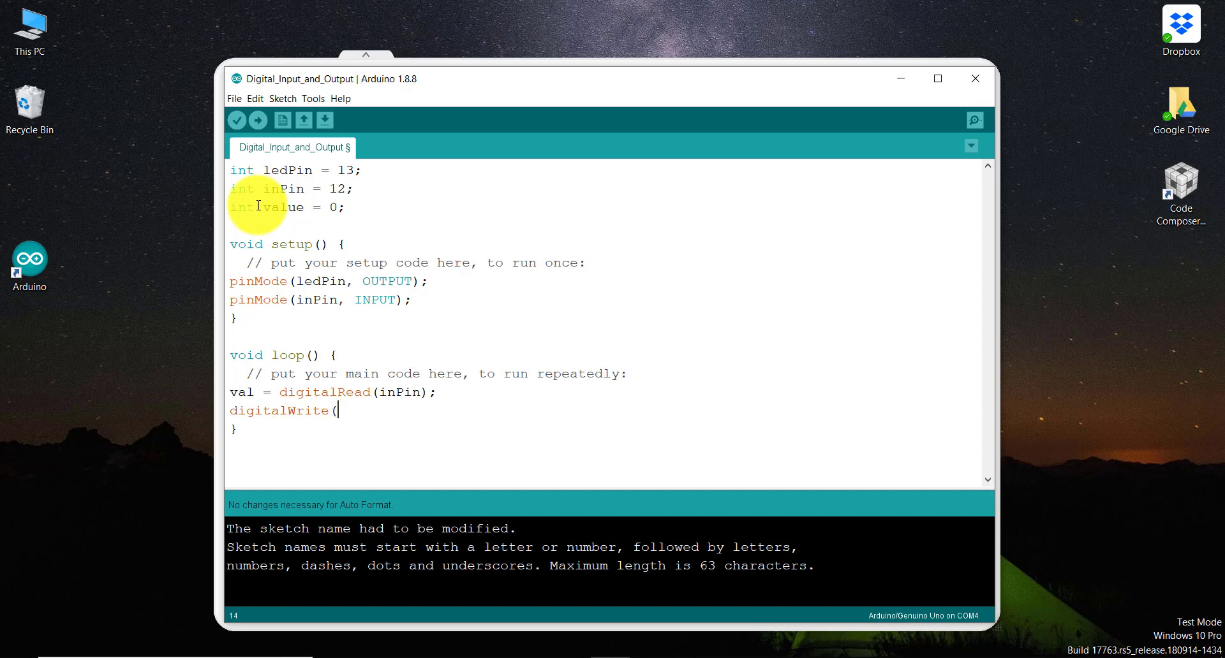
text(ledPin)
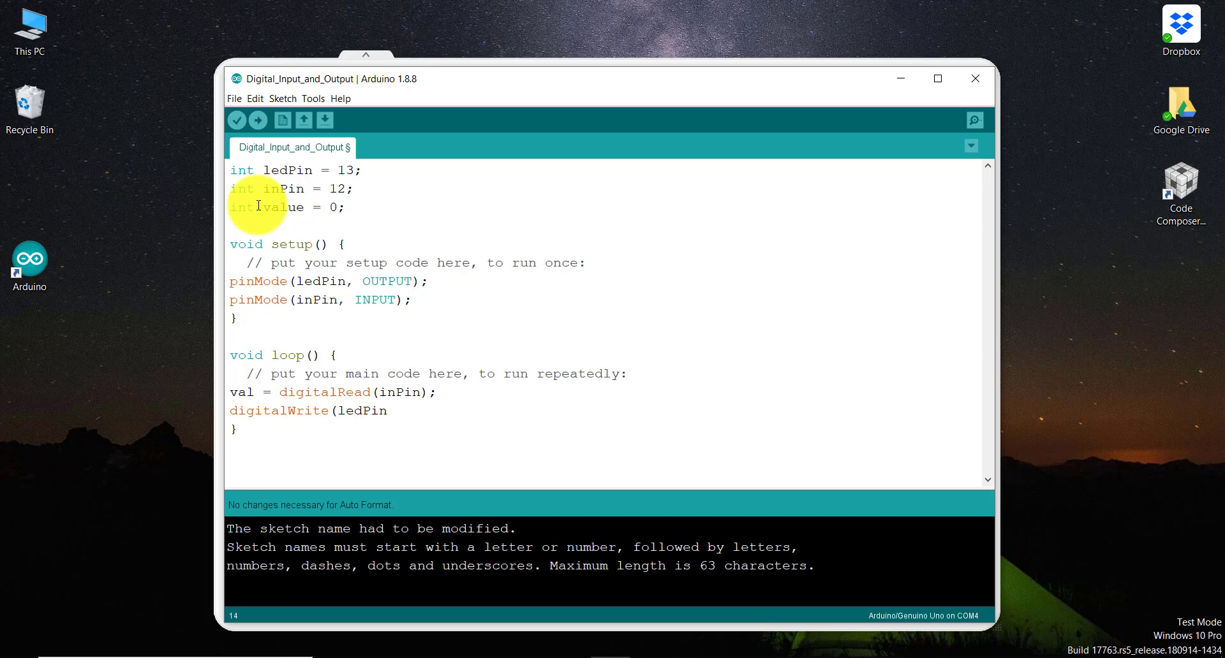
text(,)
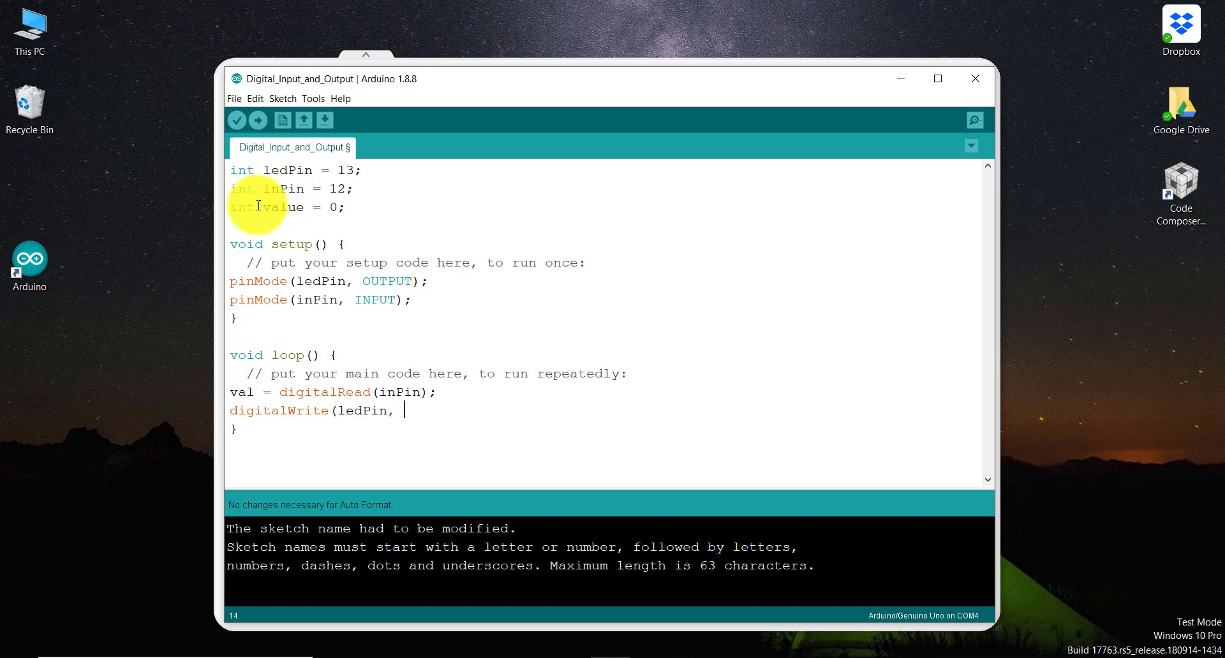
text(value))
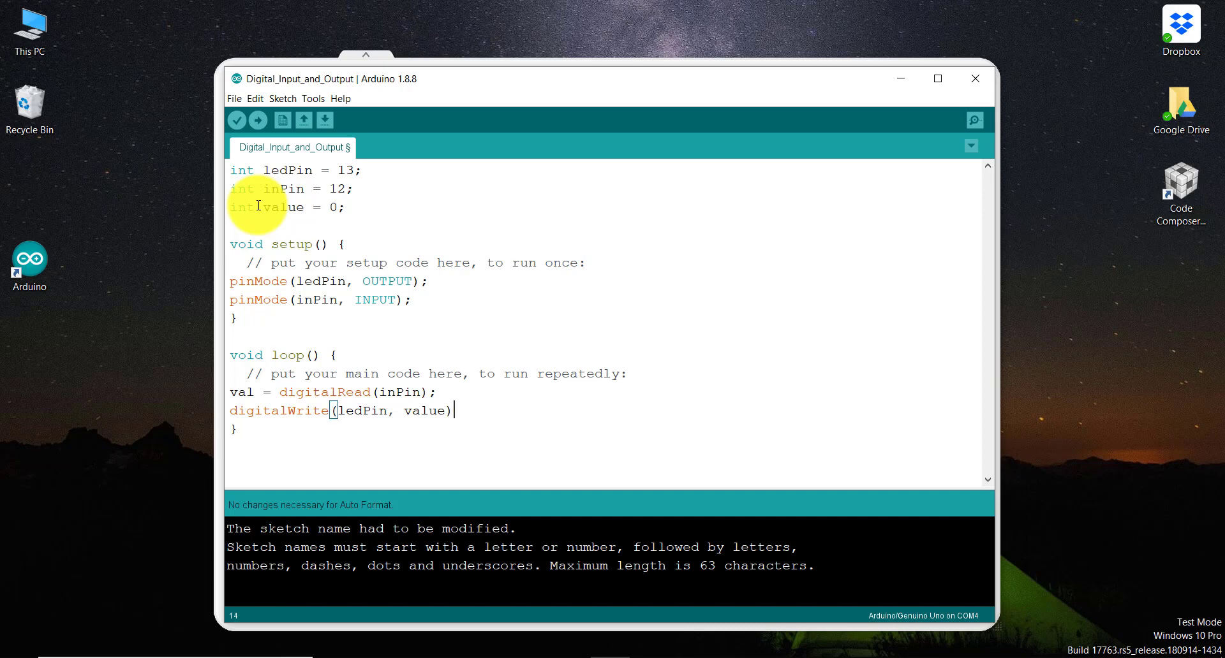
text(;)
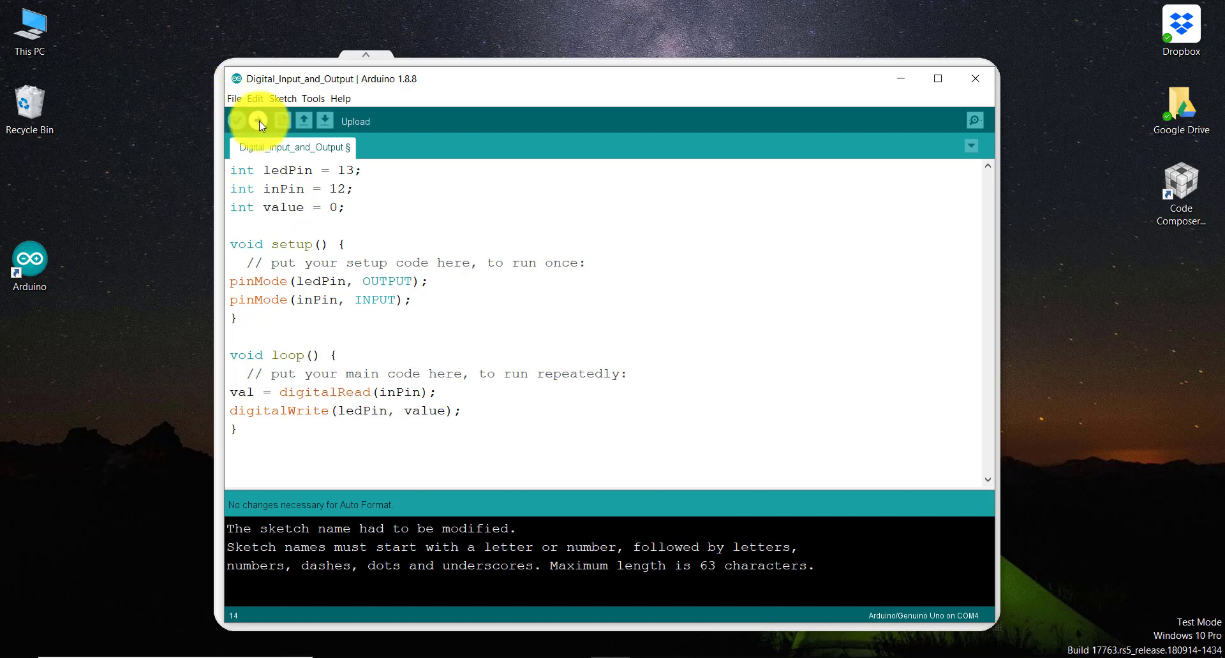
Step: Upload the sketch to the Uno, hit the 'val' not declared error and go to val to fix it
click(238, 121)
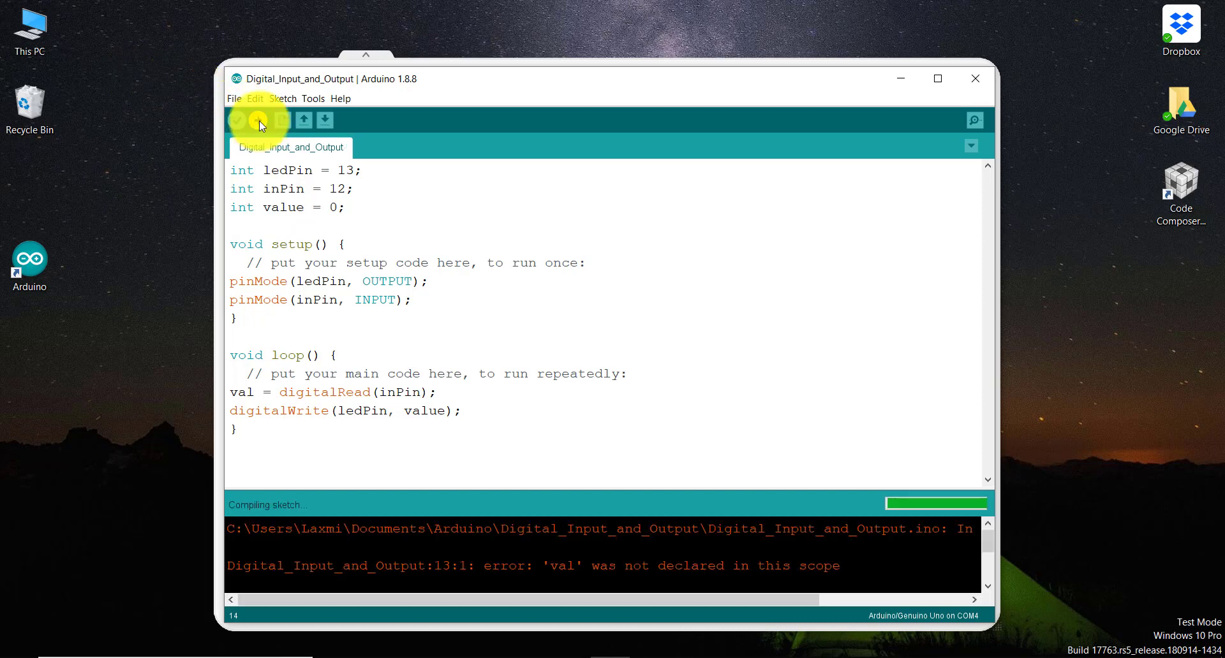
click(258, 119)
text(ue)
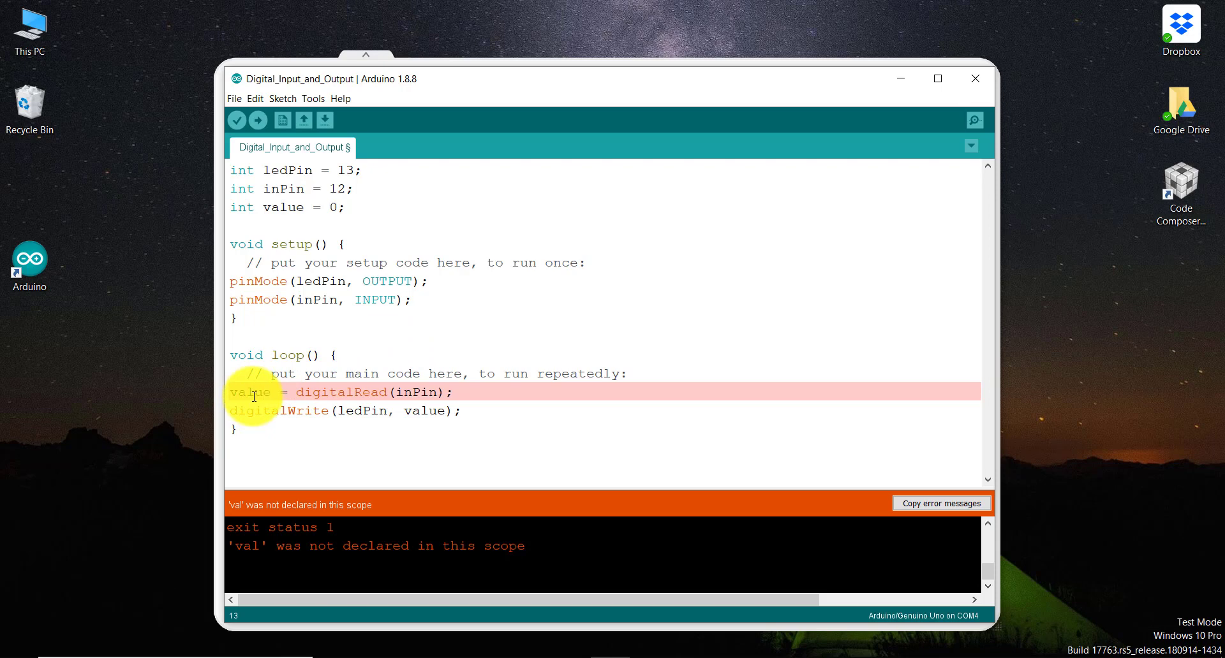
click(237, 120)
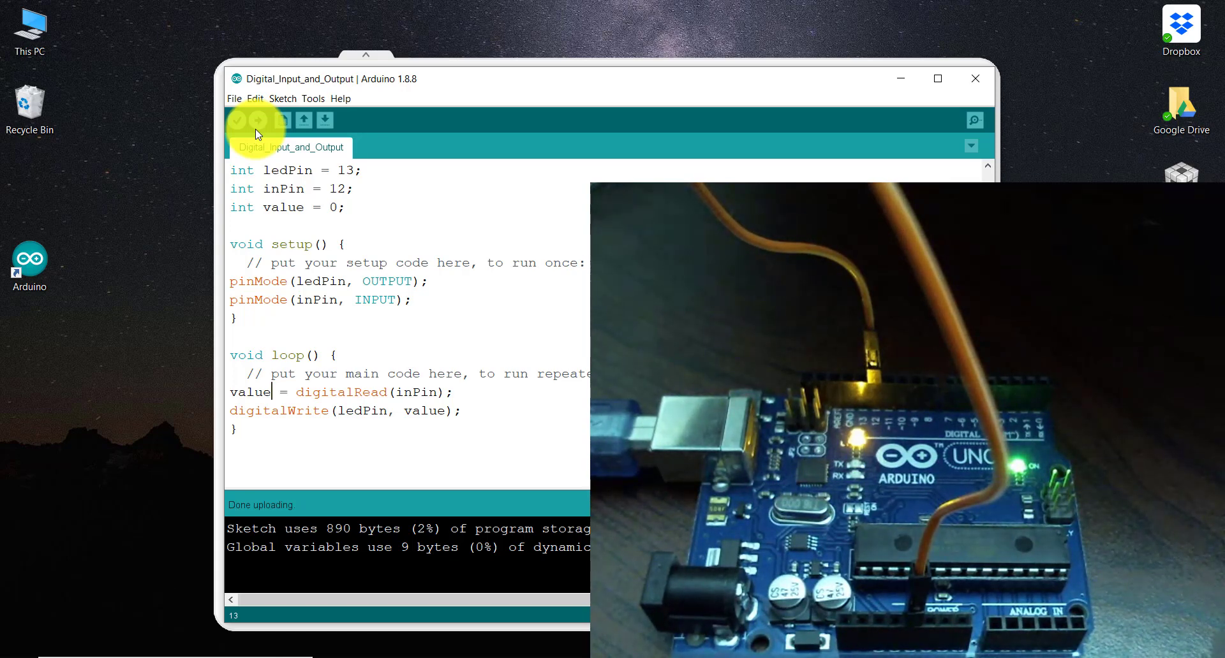
mouse_move(460, 170)
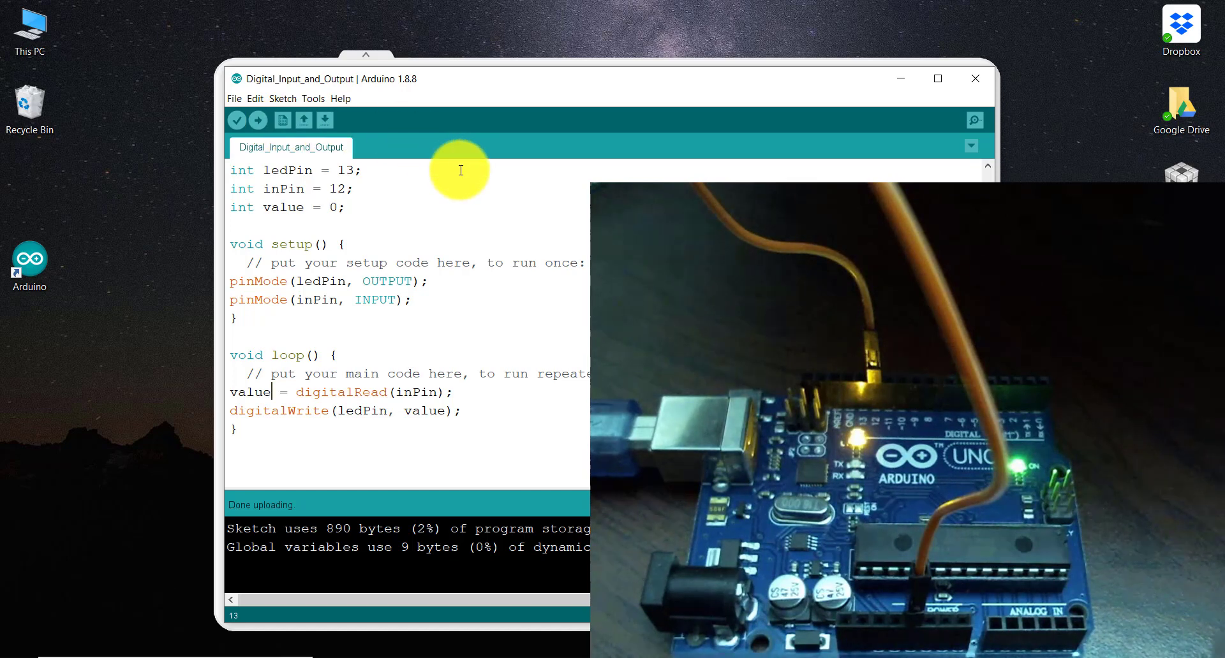
mouse_move(476, 170)
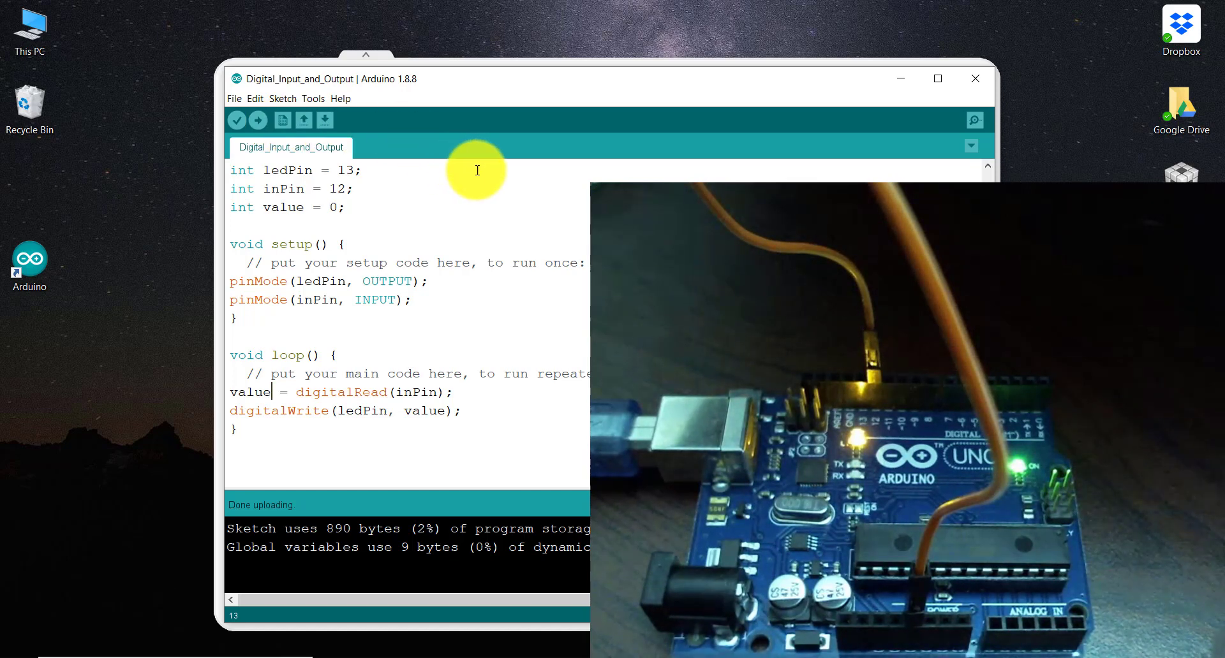
mouse_move(553, 223)
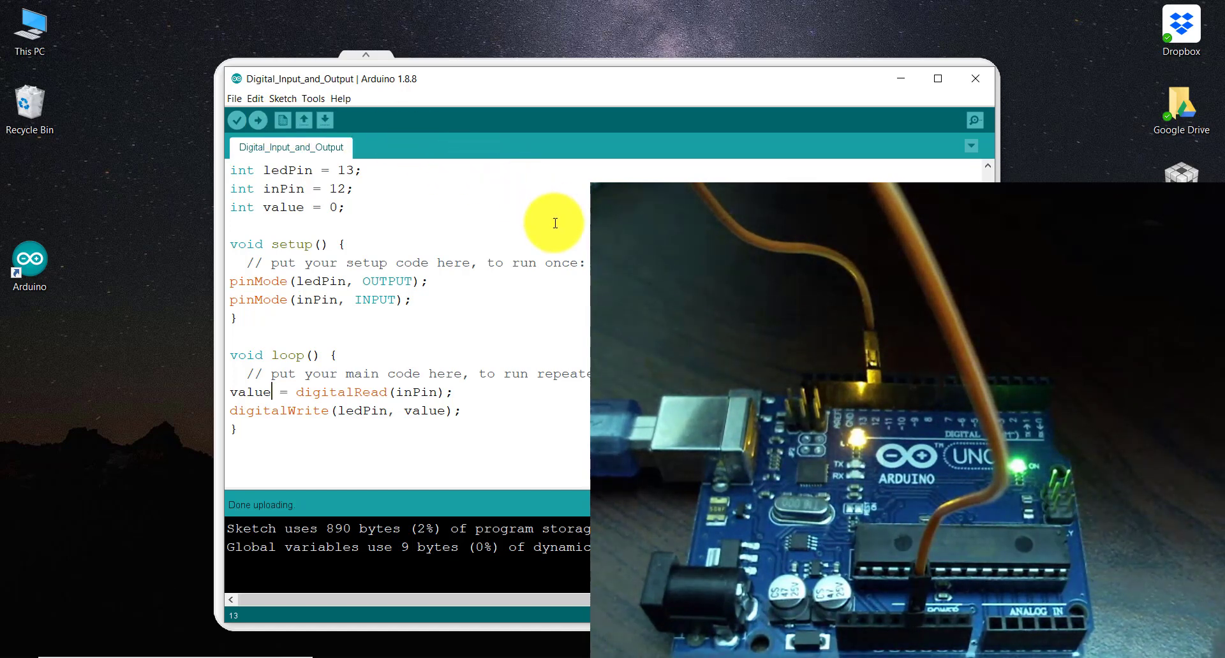